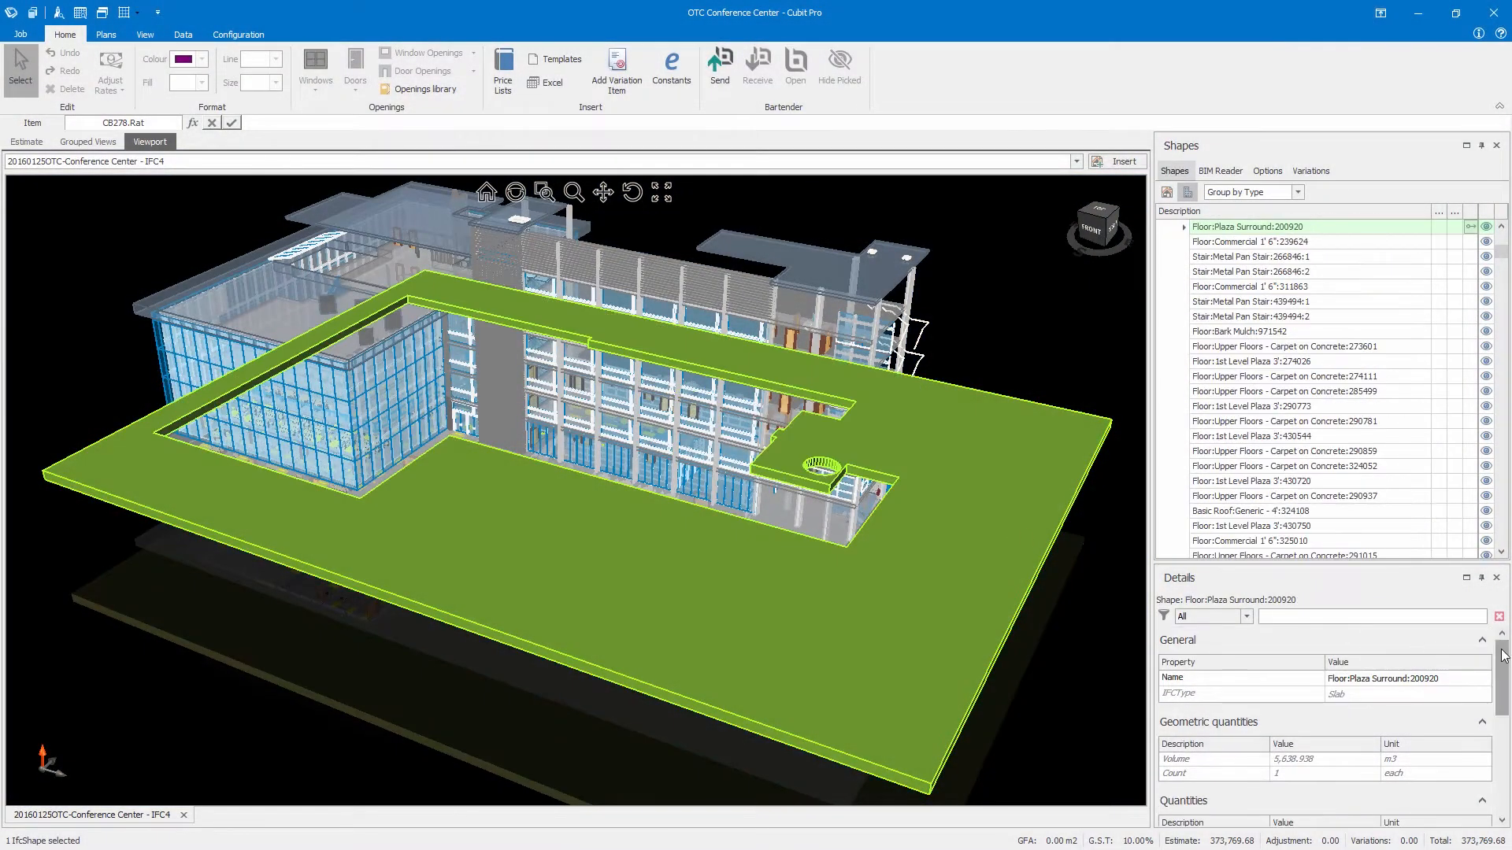
# Check the slab's volume quantity in Details, then insert the hospital structural IFC as a second plan.
pyautogui.scroll(-3)
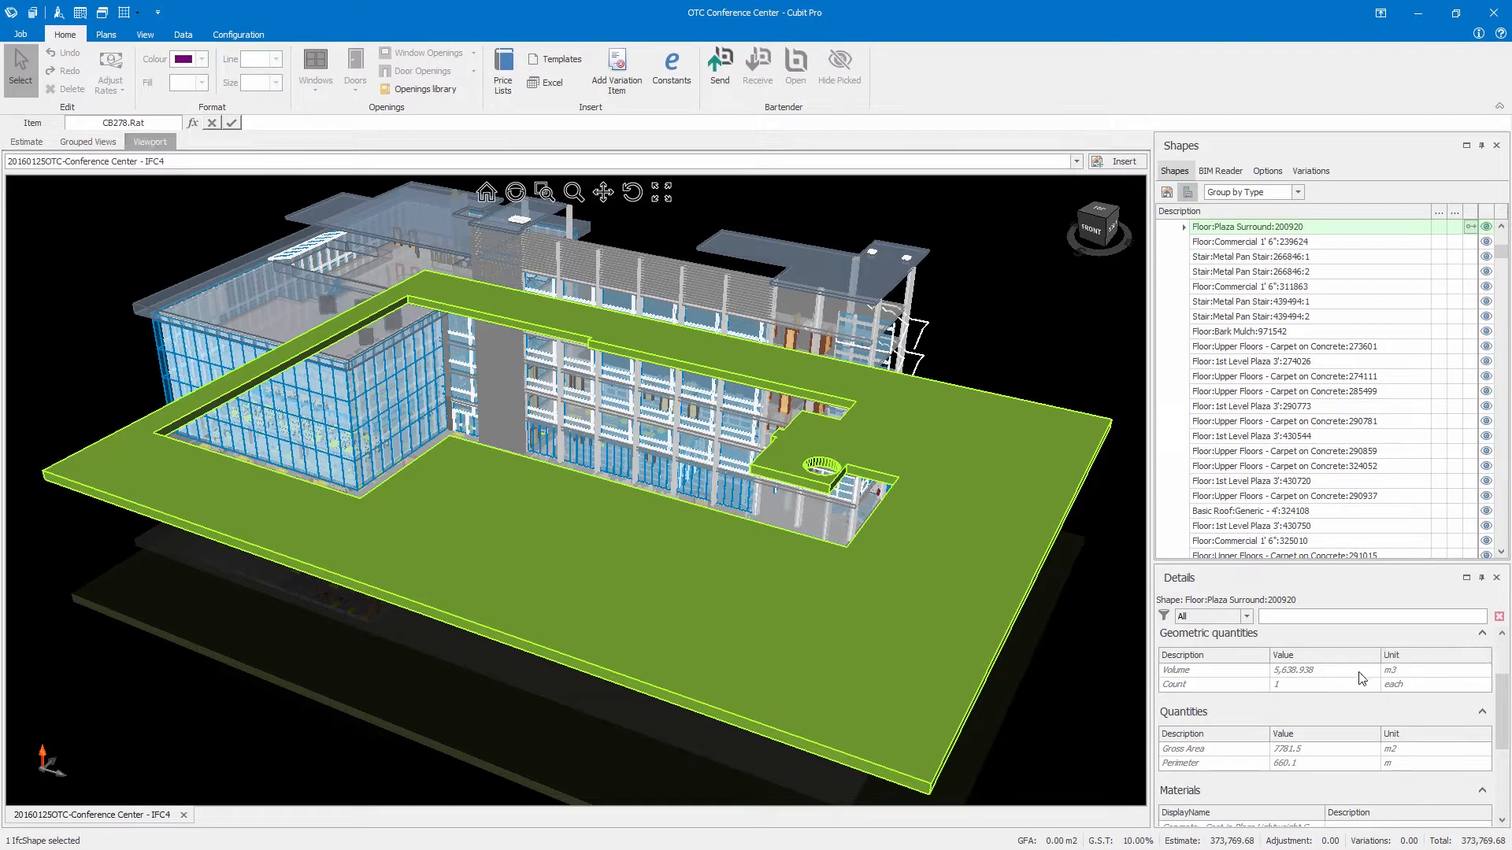
pyautogui.click(1324, 670)
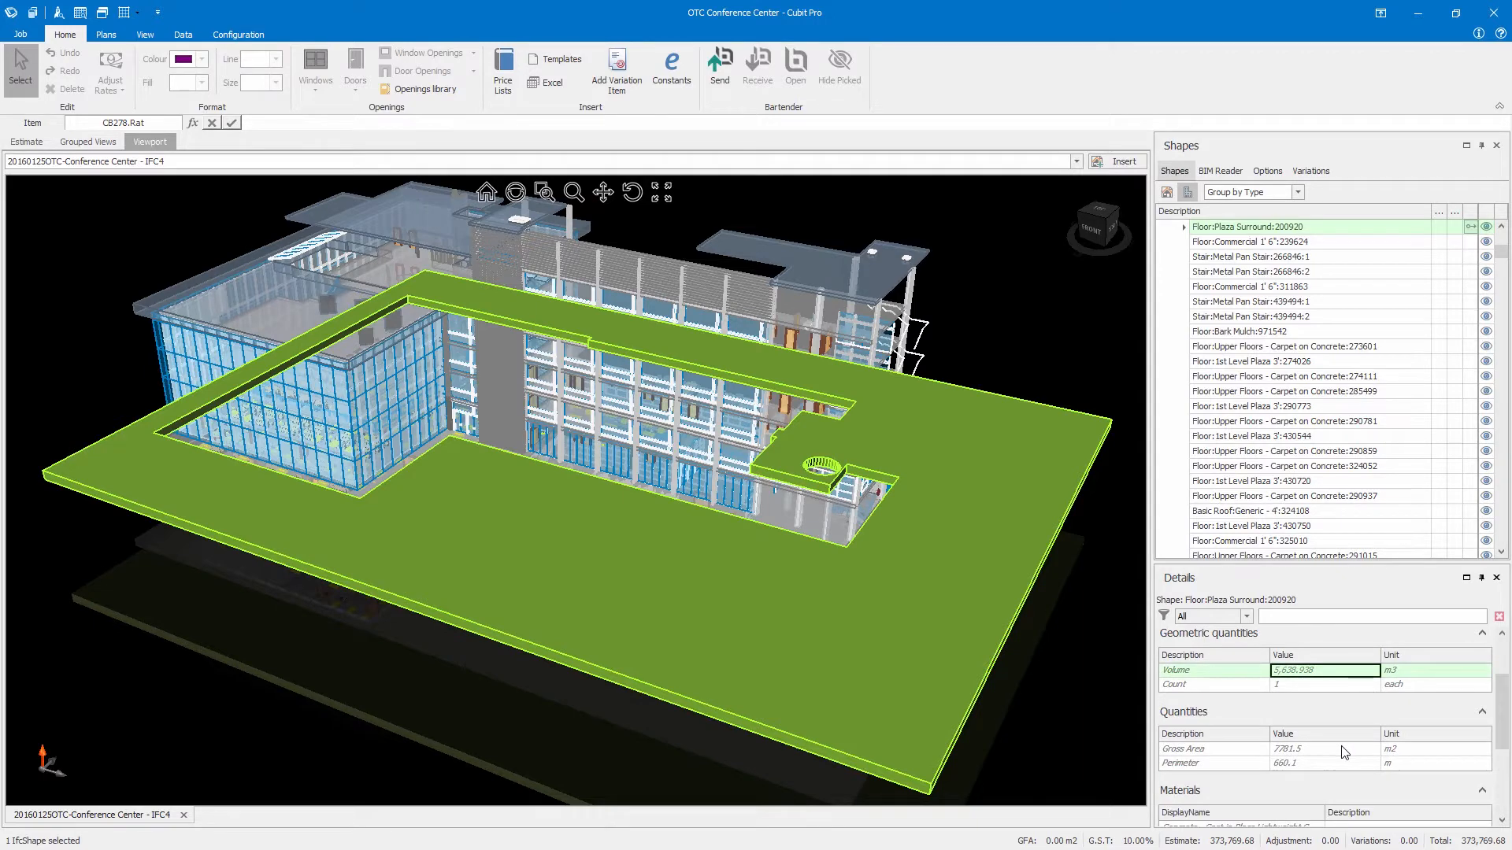
pyautogui.click(1311, 763)
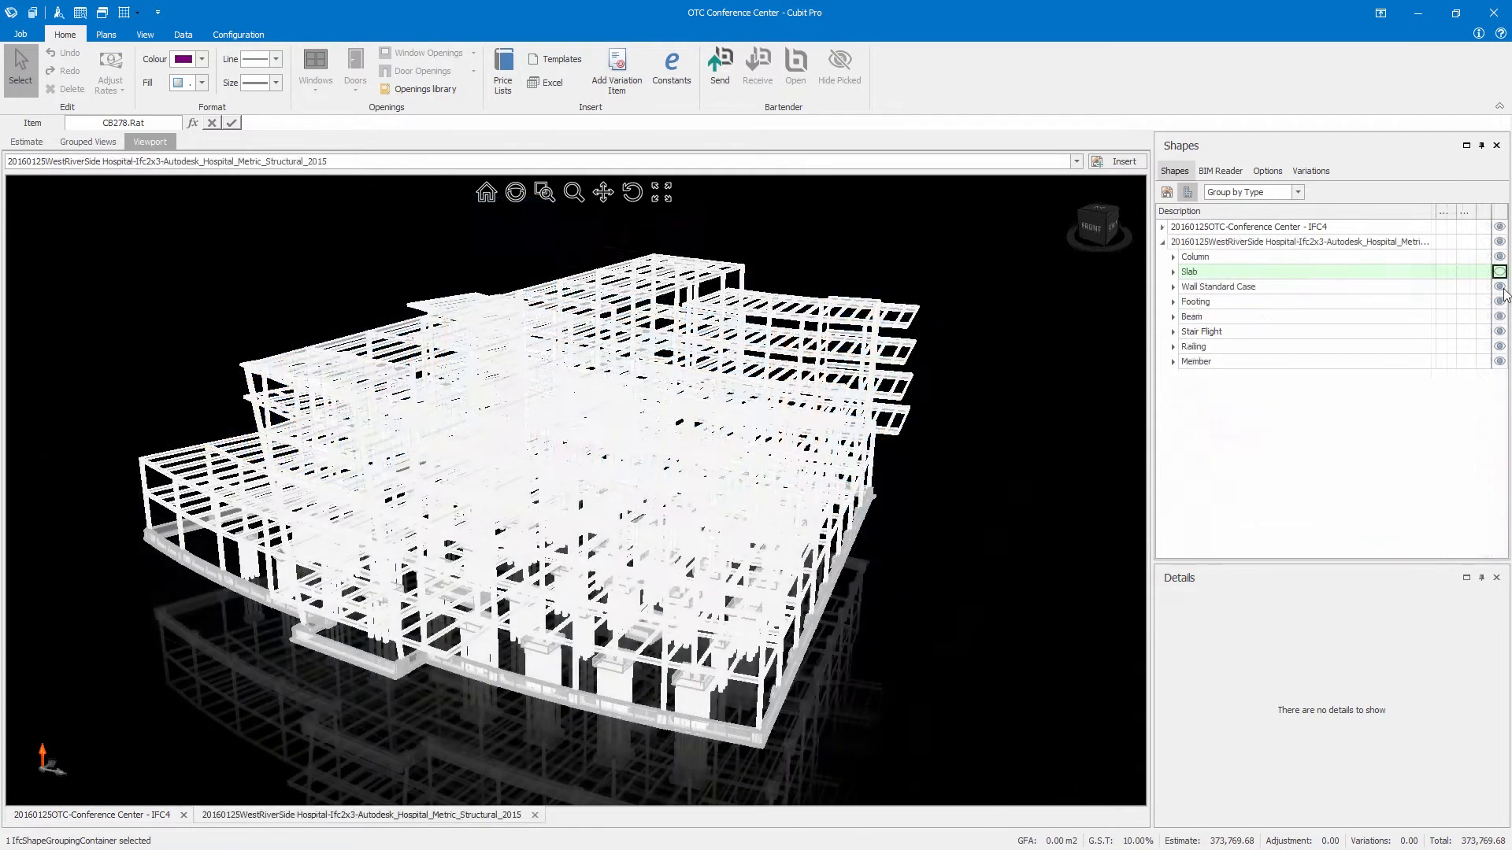
# Hide every hospital element type except Column, select the columns, and return to the Conference Center.
pyautogui.click(1499, 274)
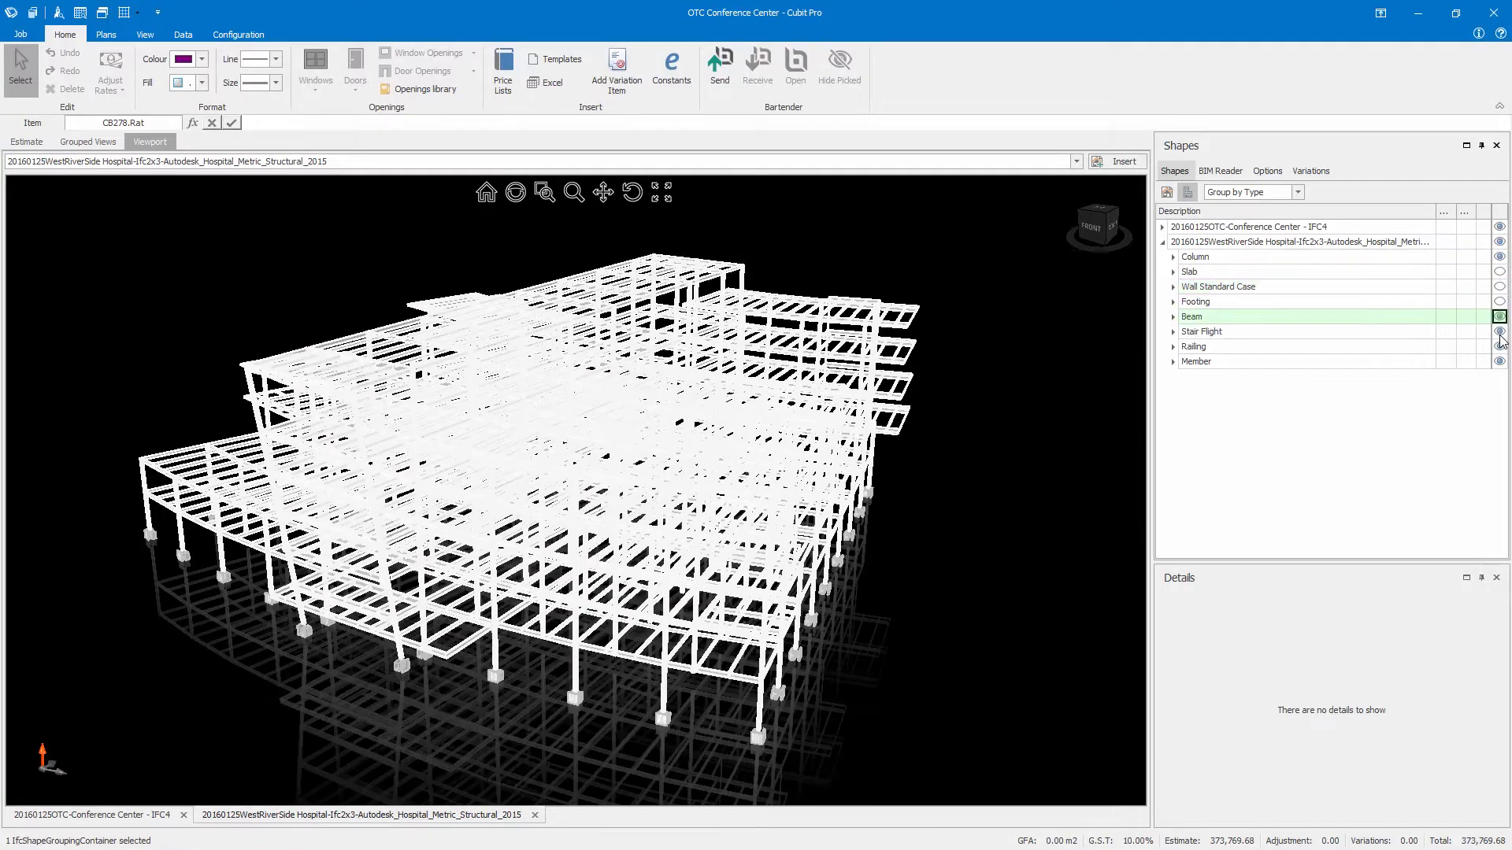
pyautogui.click(1469, 360)
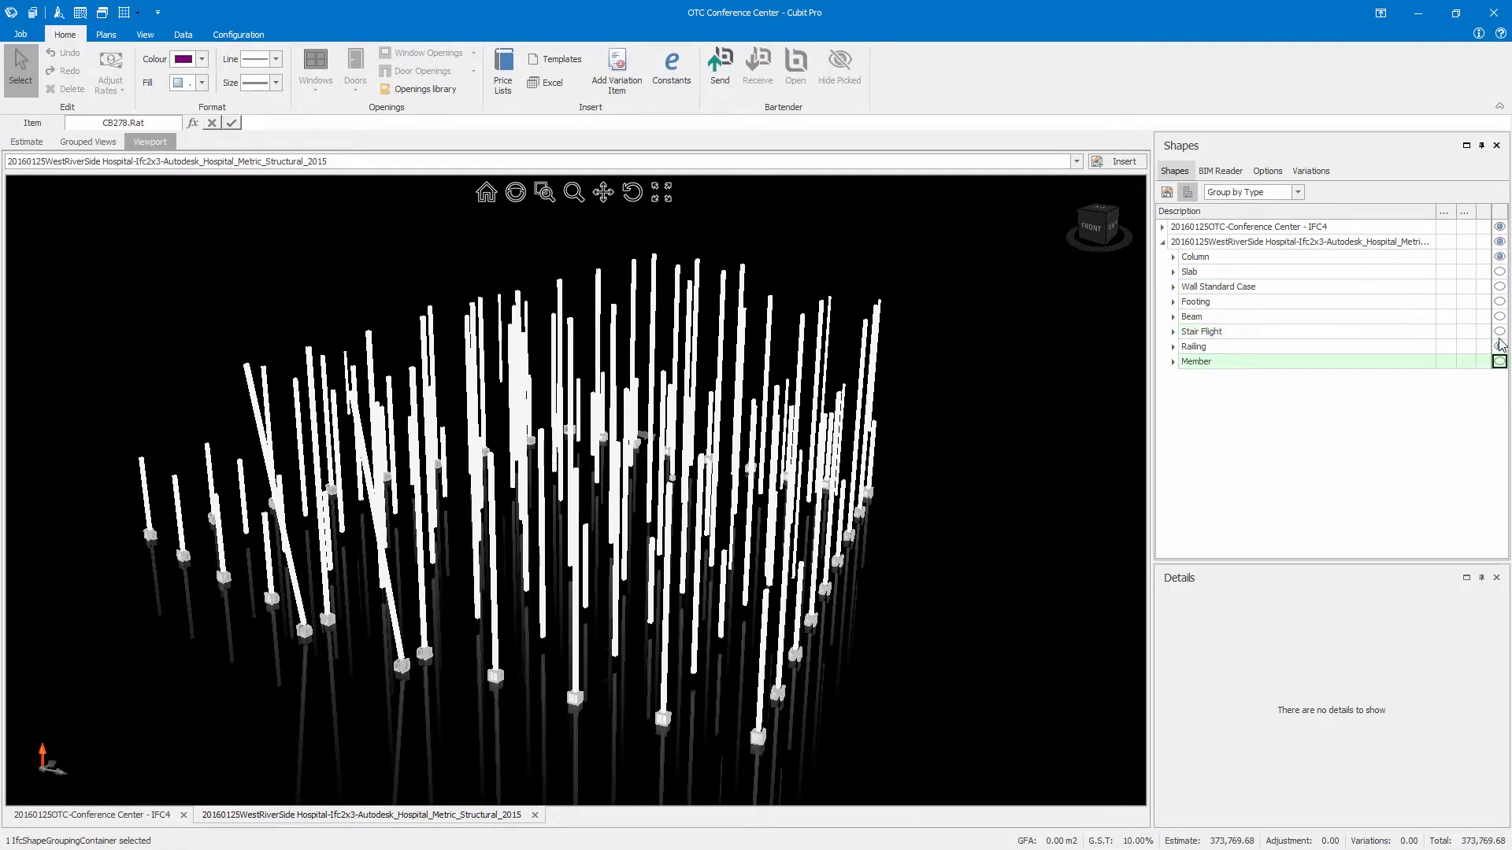
pyautogui.click(1195, 256)
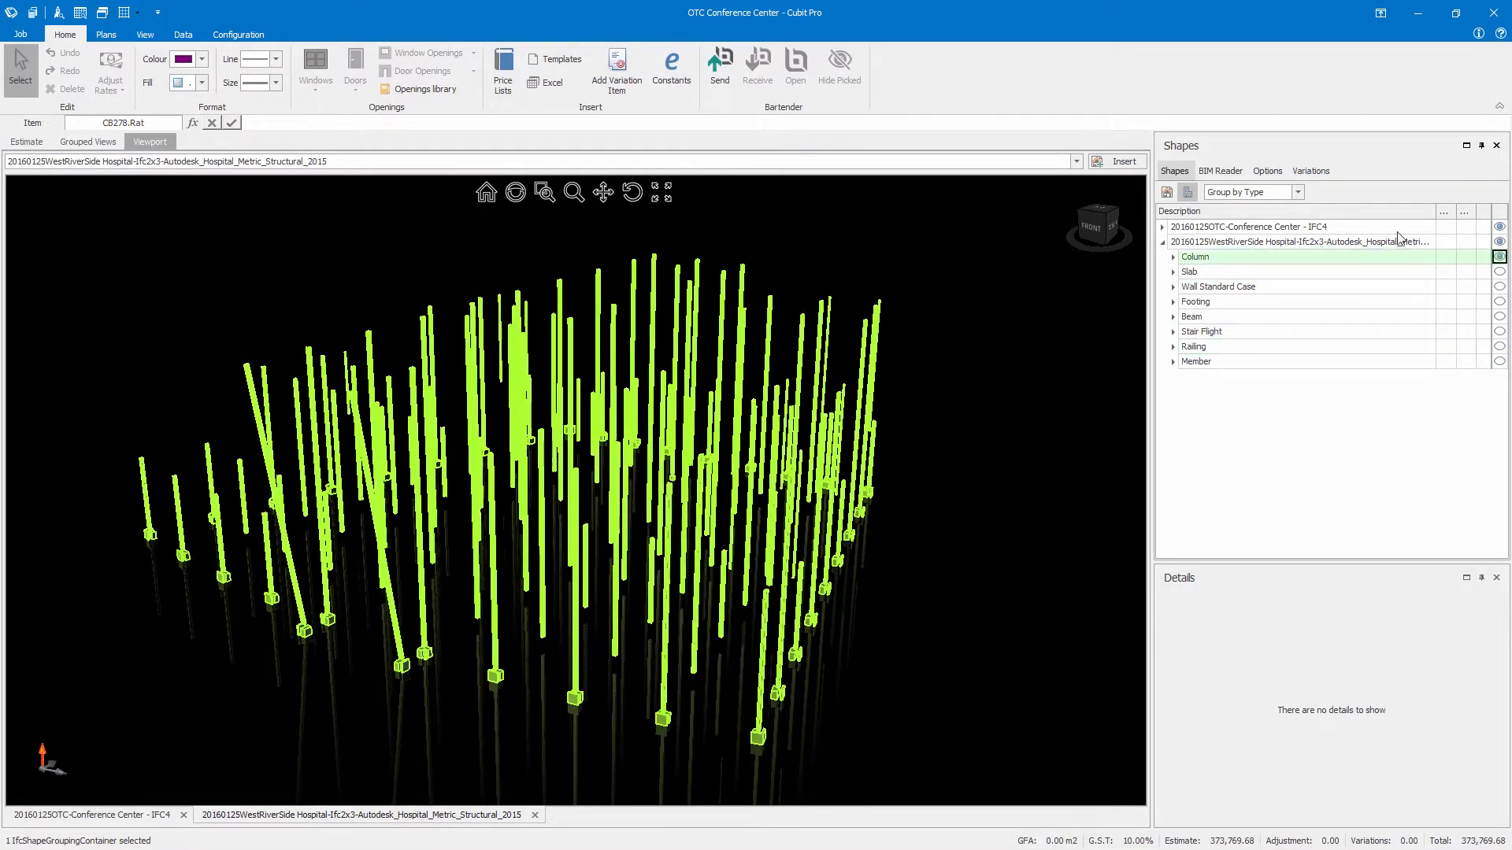
pyautogui.click(1499, 227)
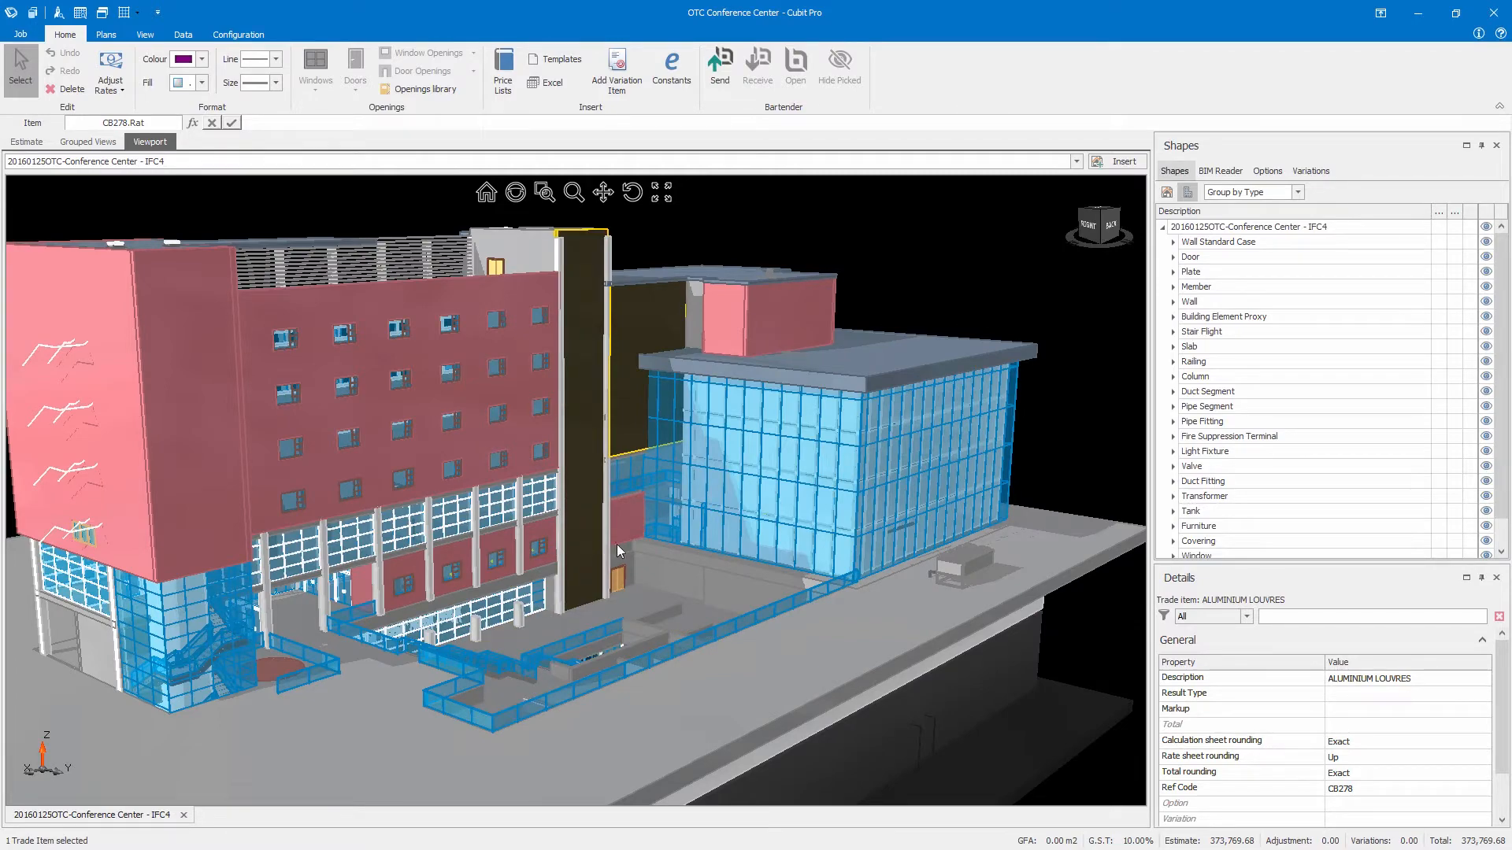
# Highlight the conference centre's Member group, then switch to the hospital plan with all types unhidden.
pyautogui.click(1196, 257)
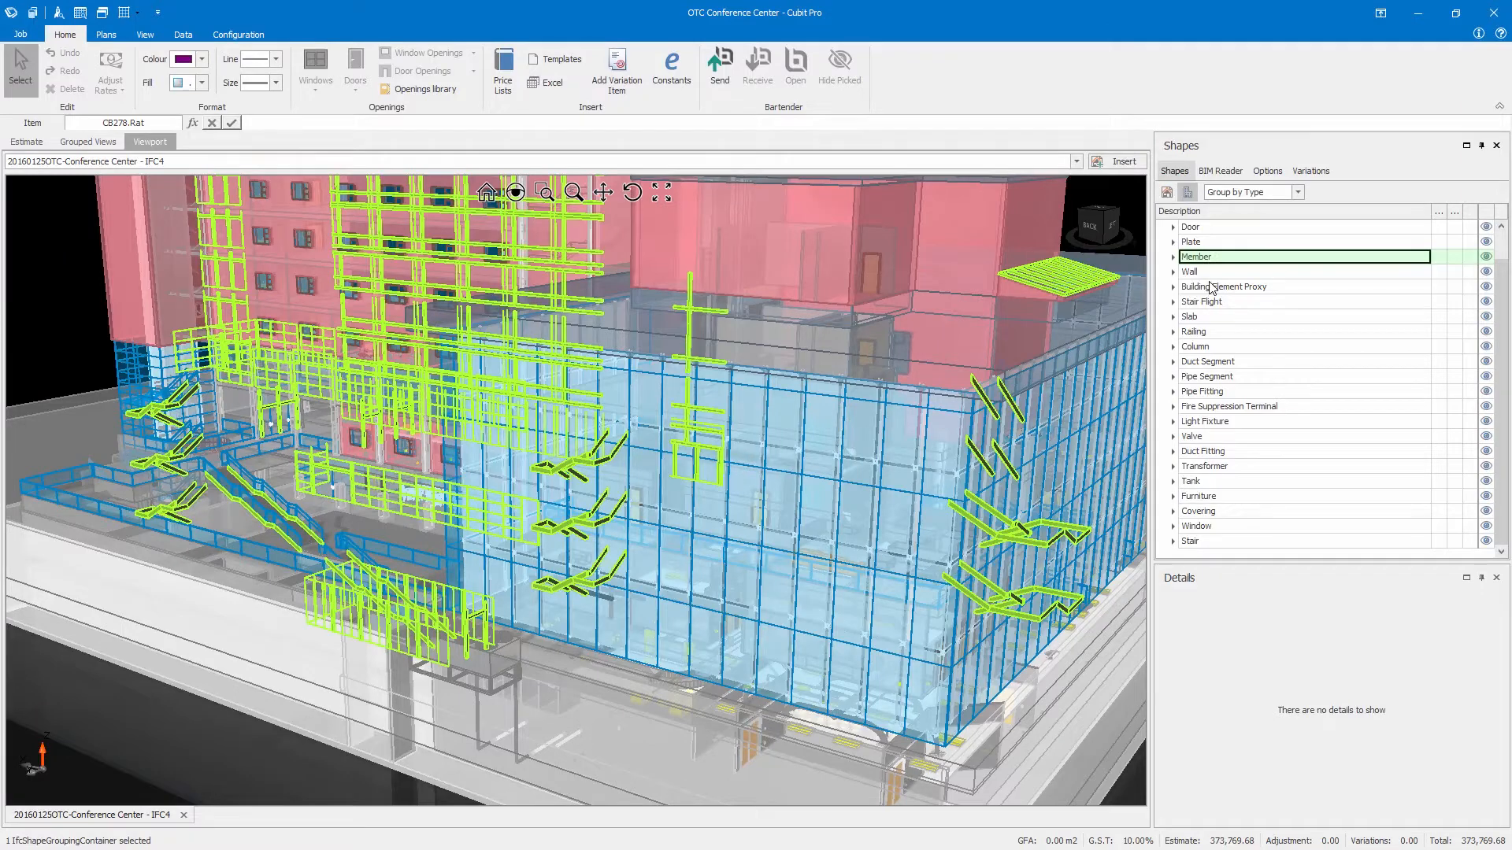
pyautogui.click(1224, 287)
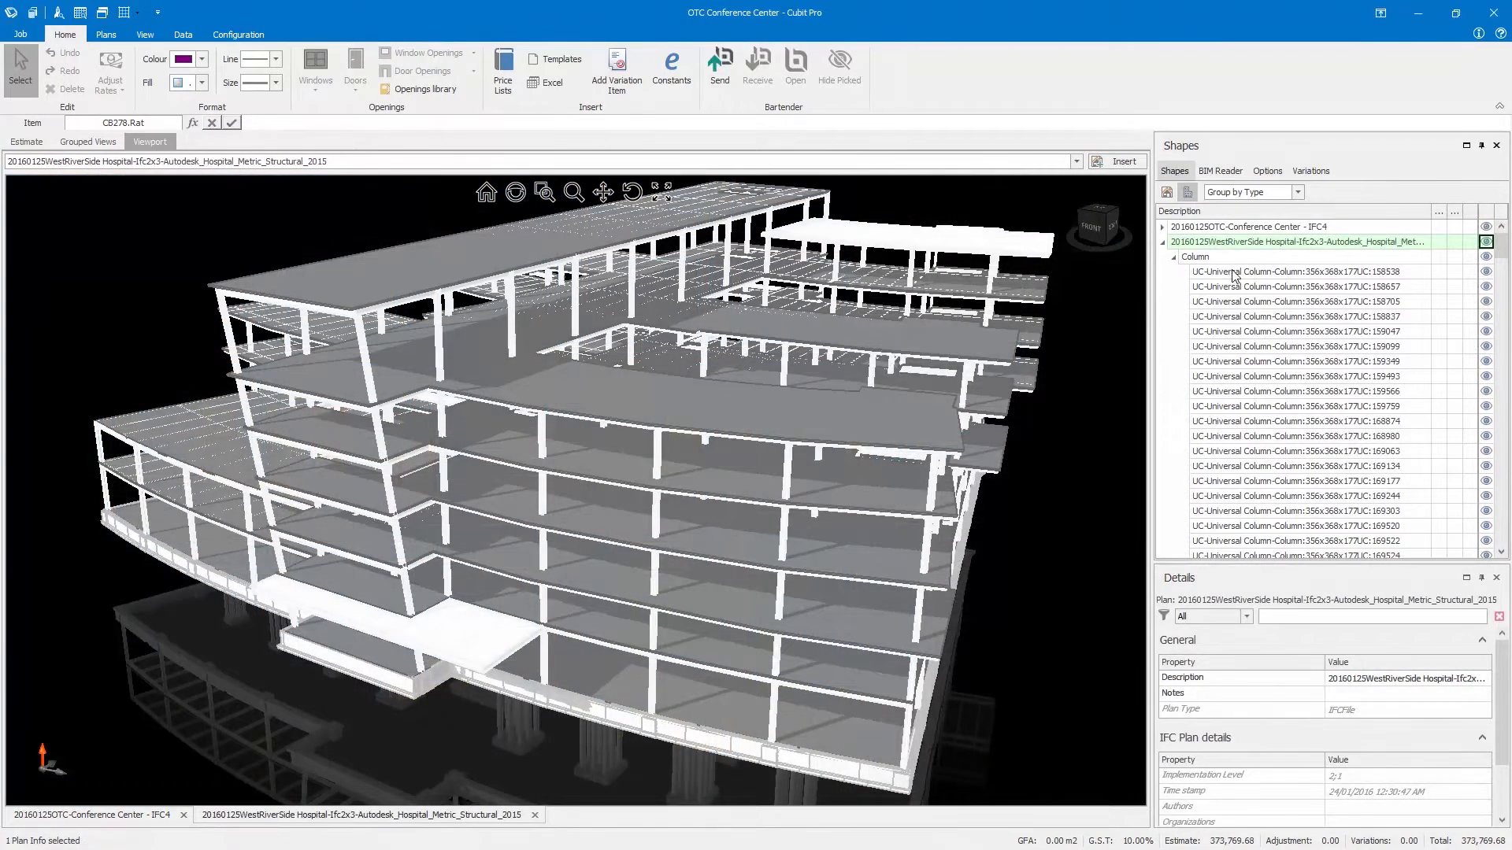
# Select the hospital's Column group and open its right-click actions menu.
pyautogui.click(1195, 256)
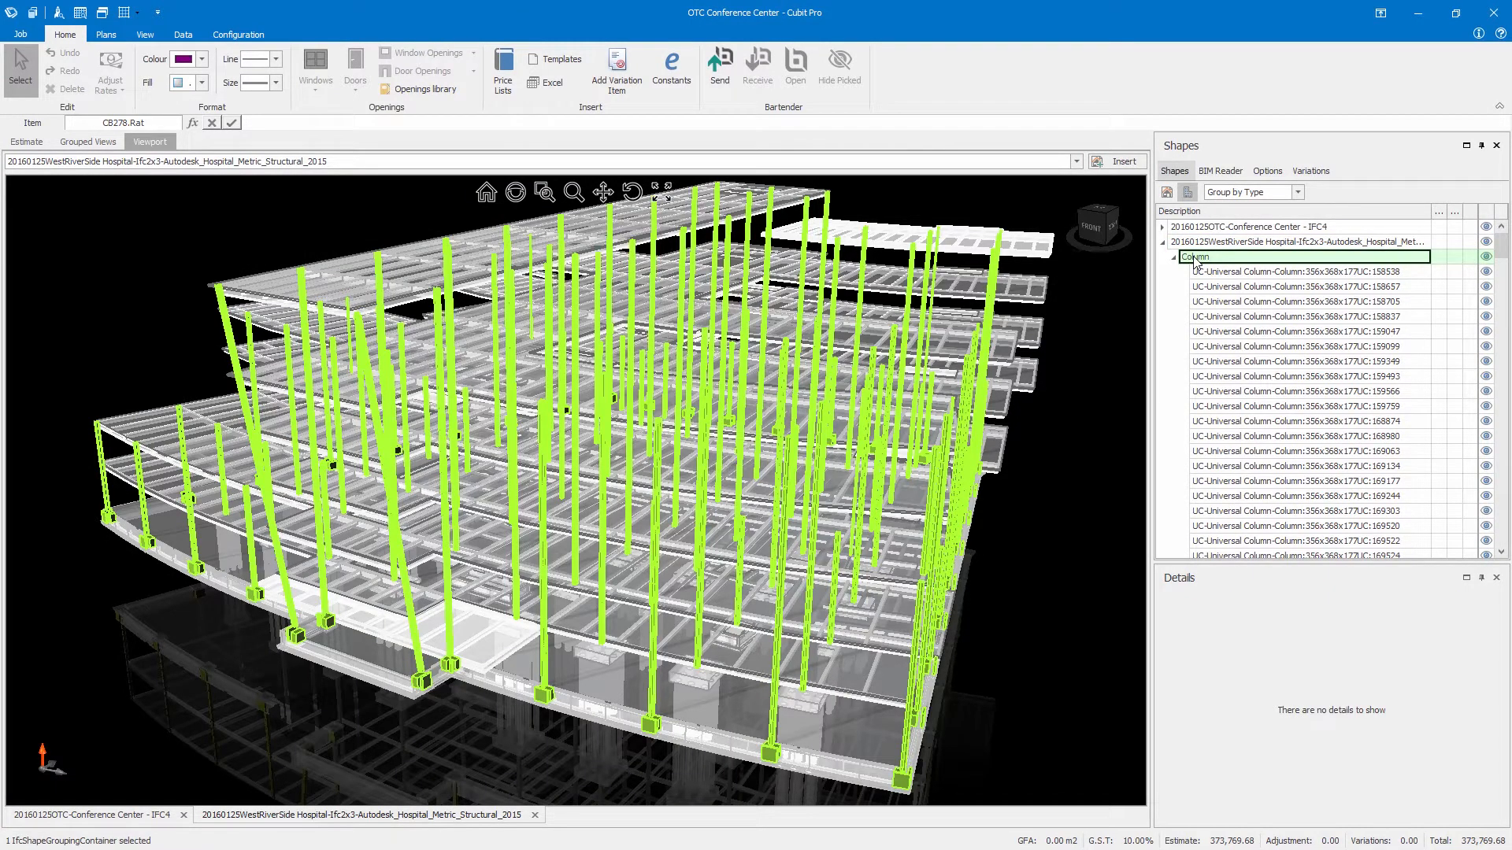
pyautogui.rightClick(1195, 257)
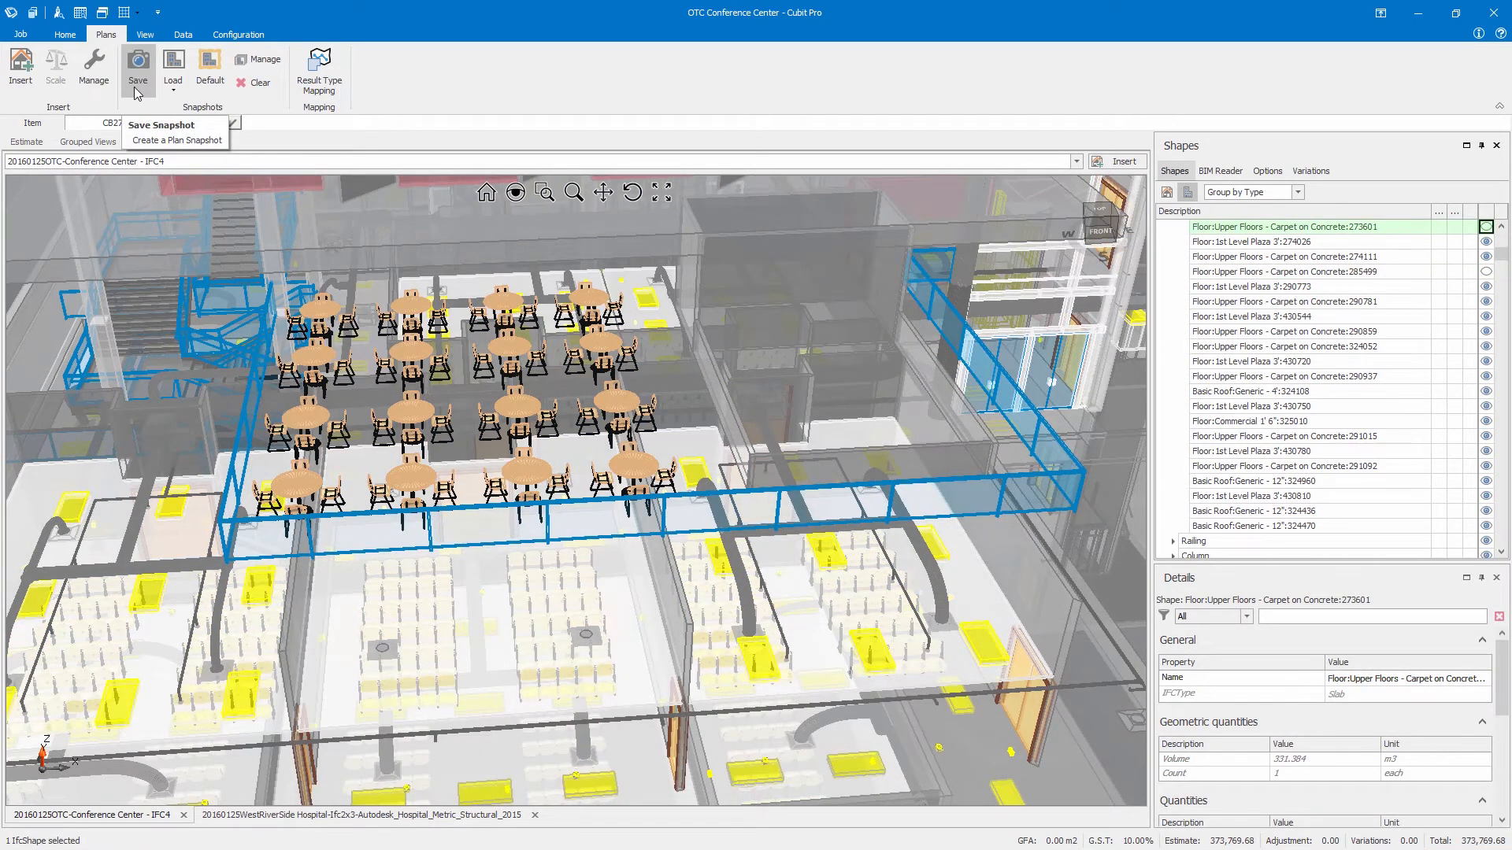
# Create a plan snapshot named 'Interior Eating Area' with a short interior-view description.
pyautogui.click(158, 124)
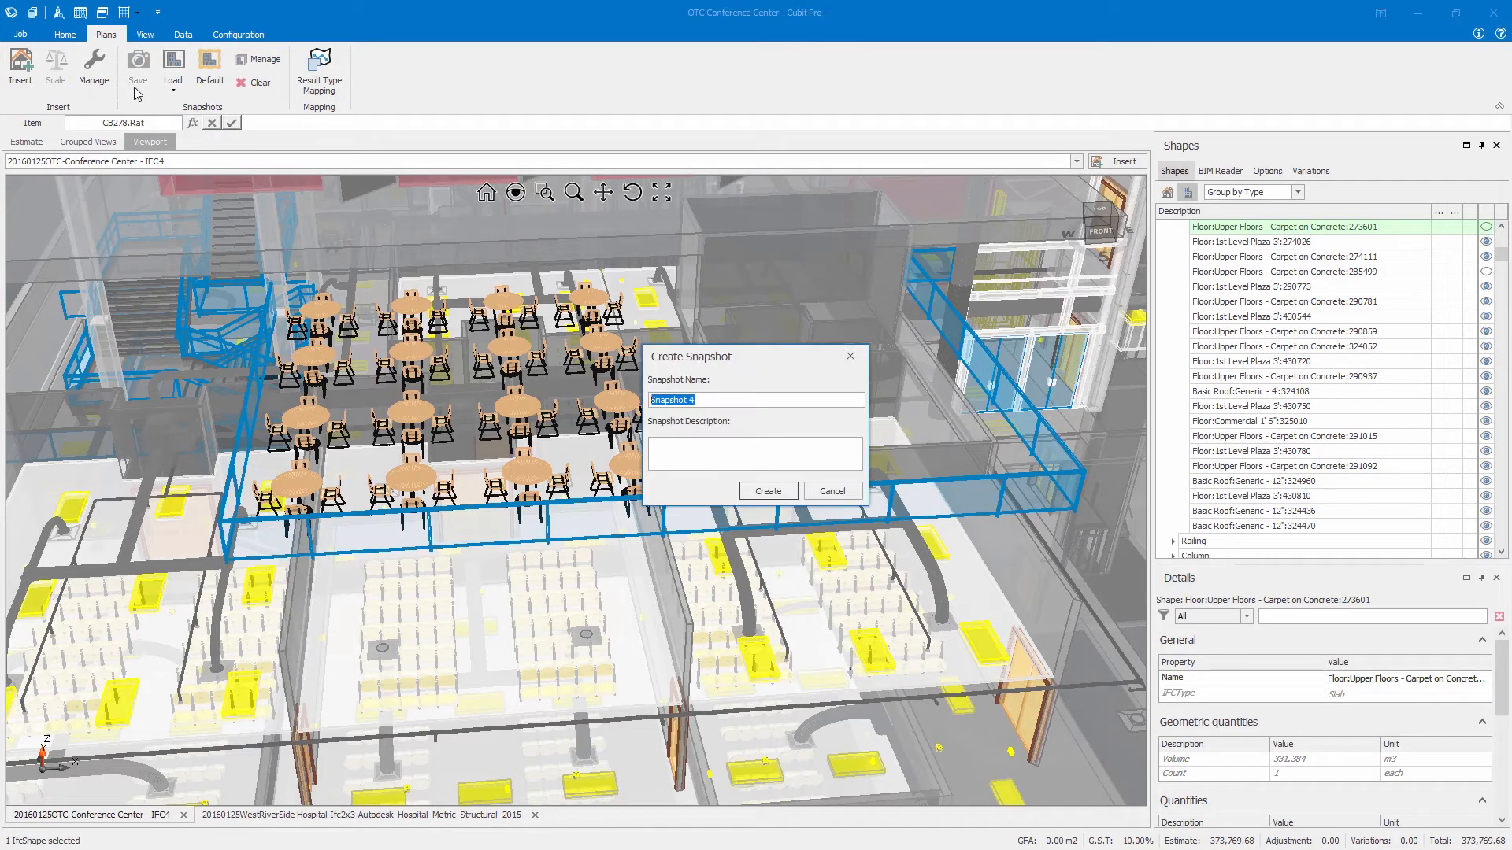
pyautogui.write('Interior Eating Area')
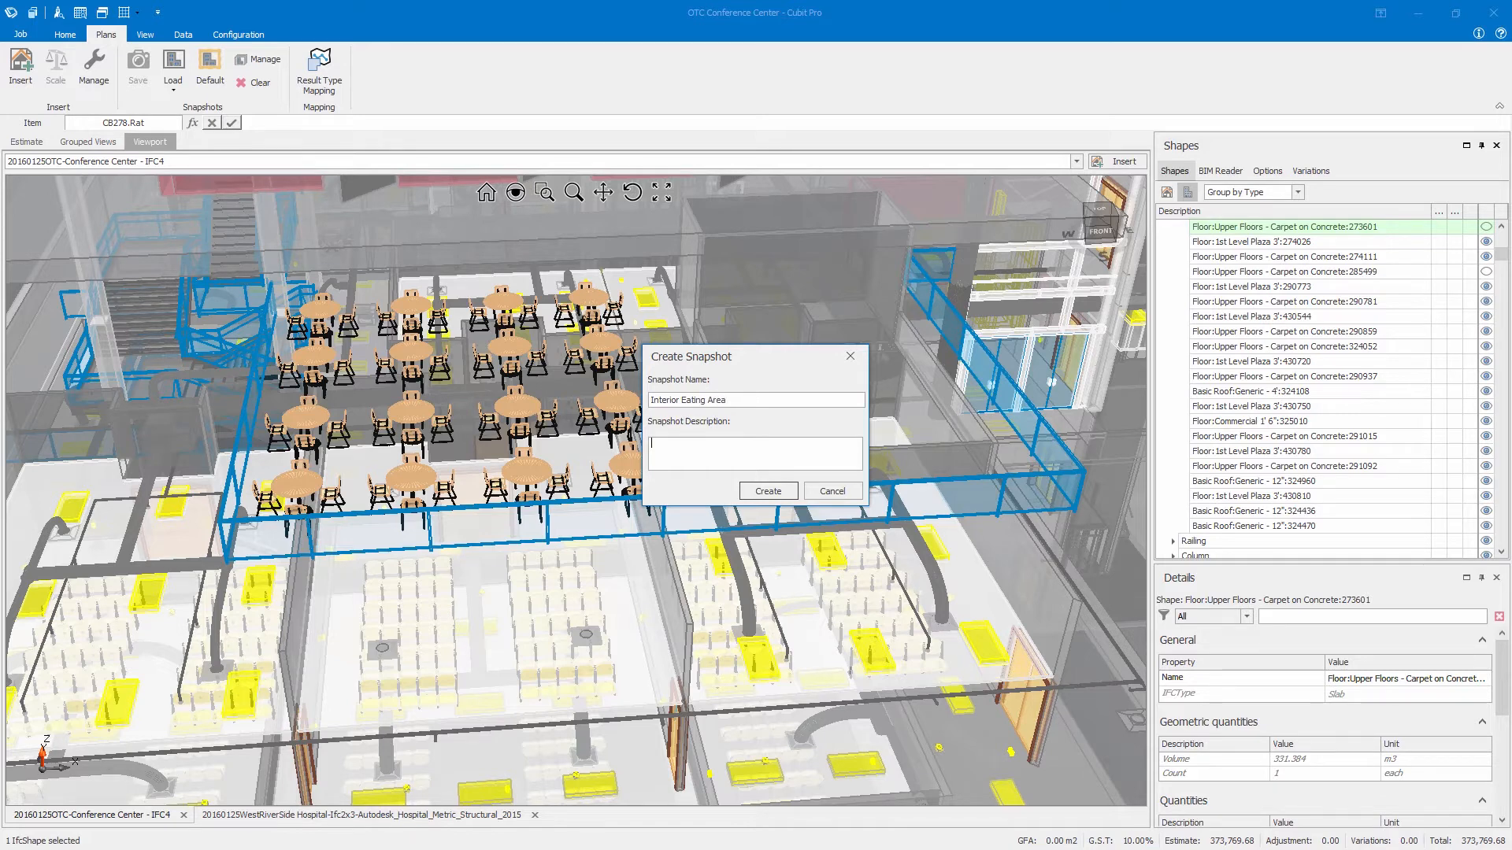
pyautogui.write('Internal View with walls excl.')
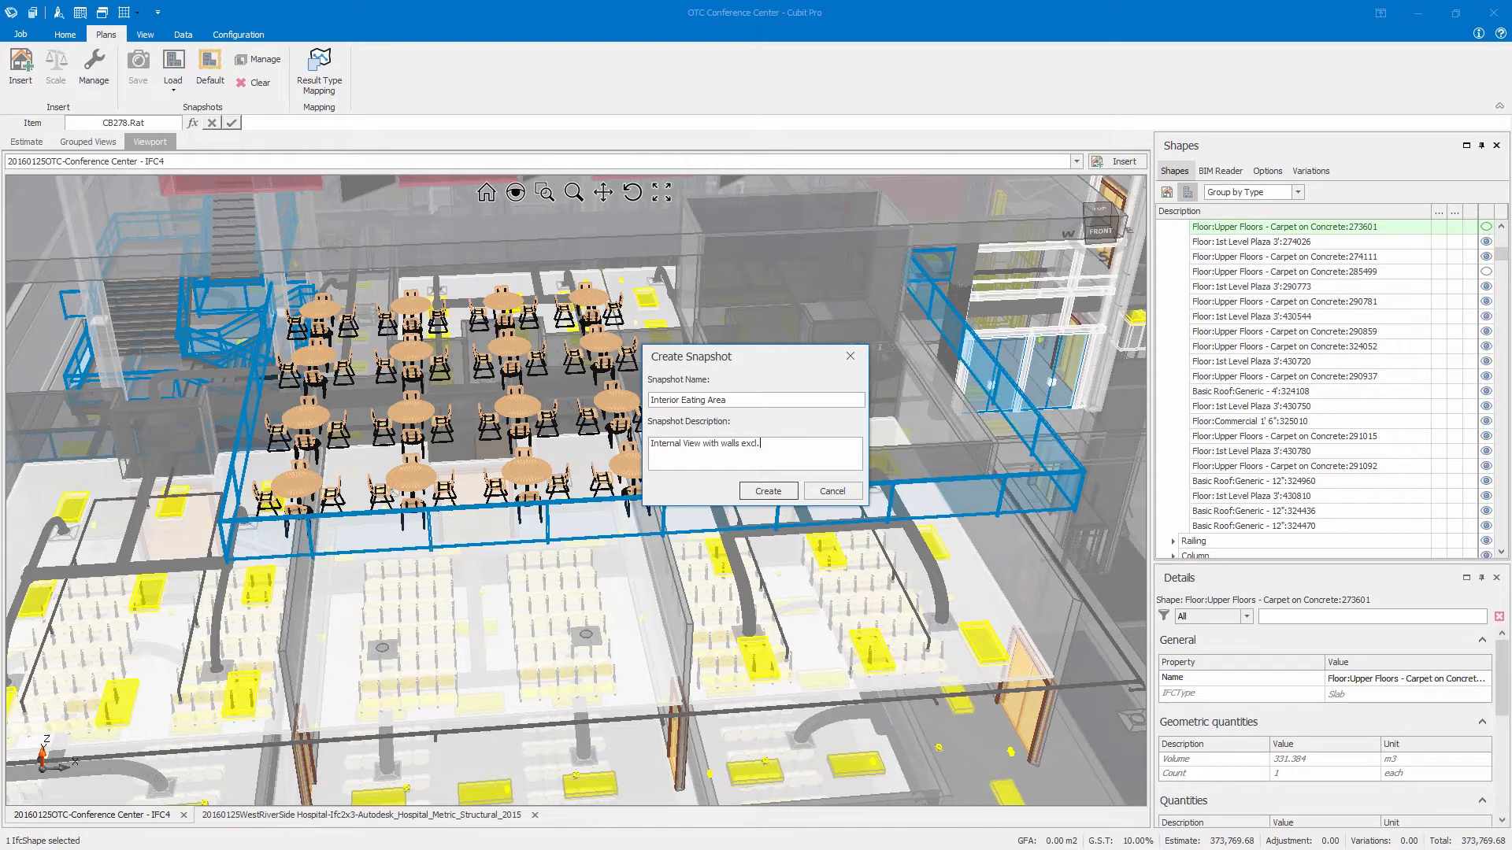
pyautogui.click(767, 490)
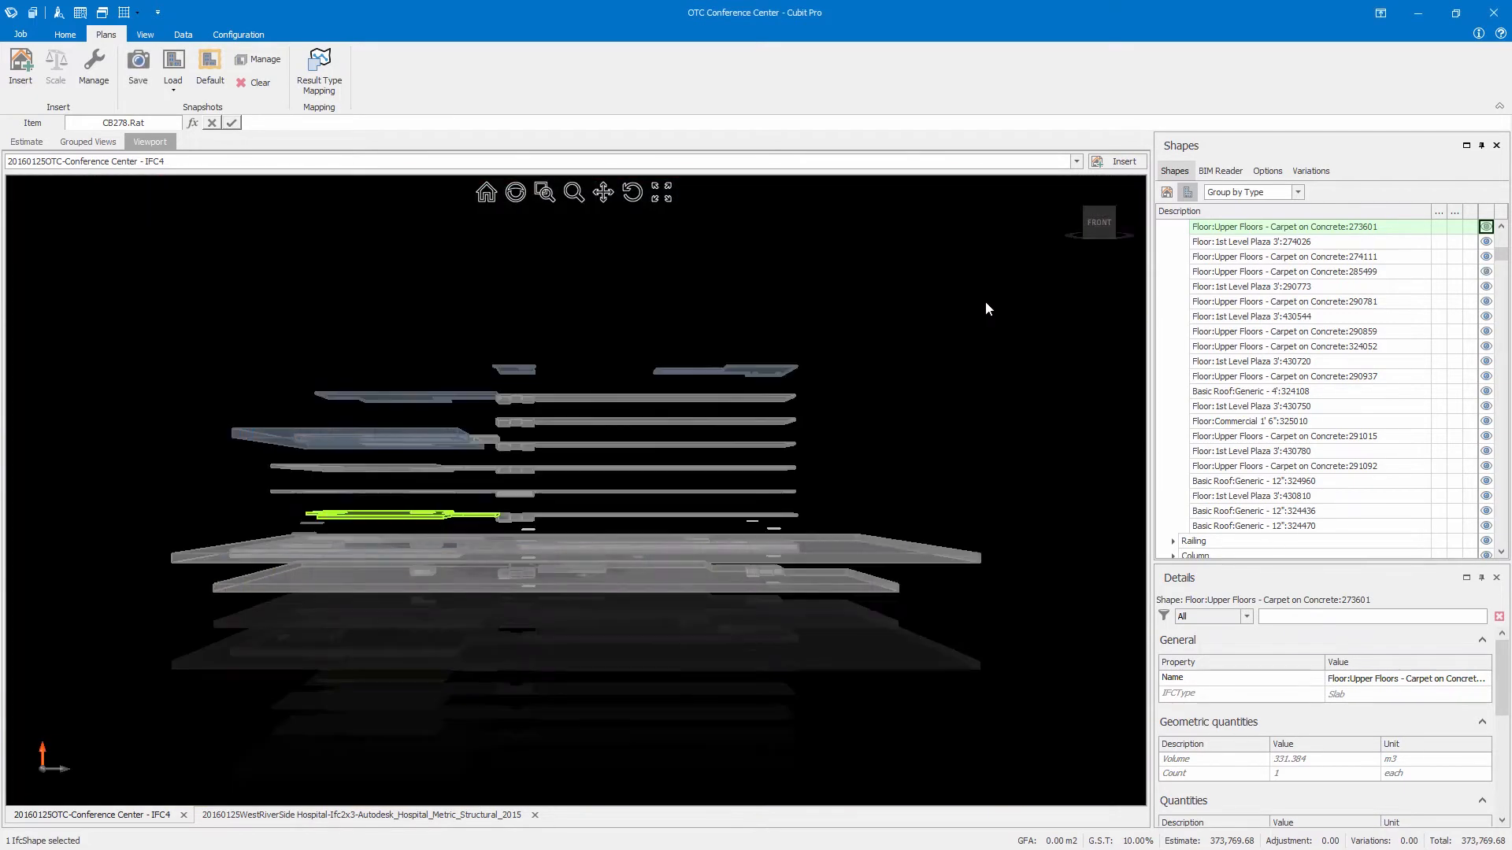
pyautogui.click(172, 67)
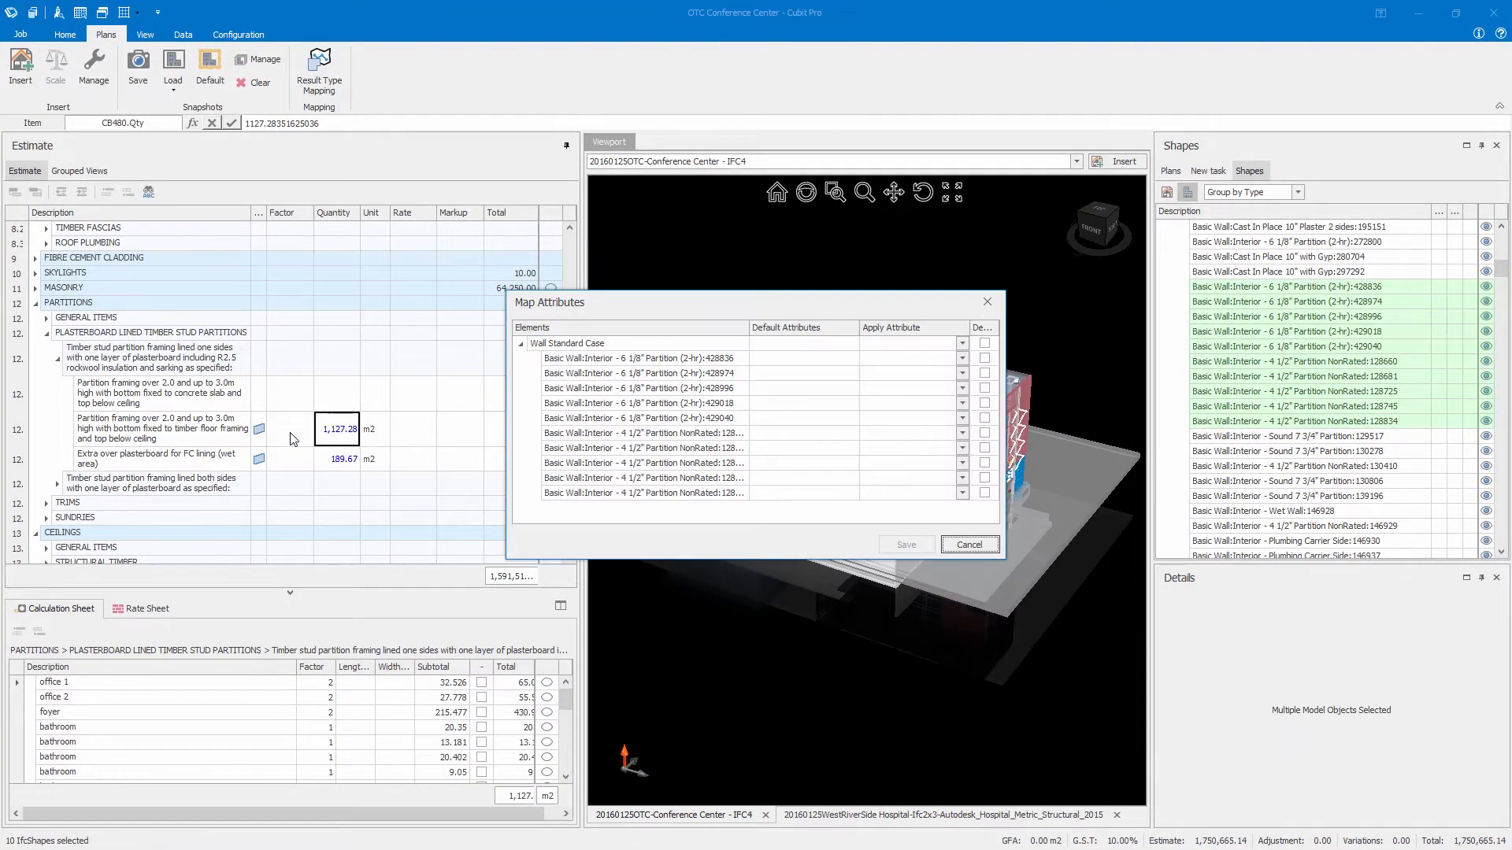
# Save the wall area mapping into the partition framing item and review the walls.
pyautogui.click(961, 342)
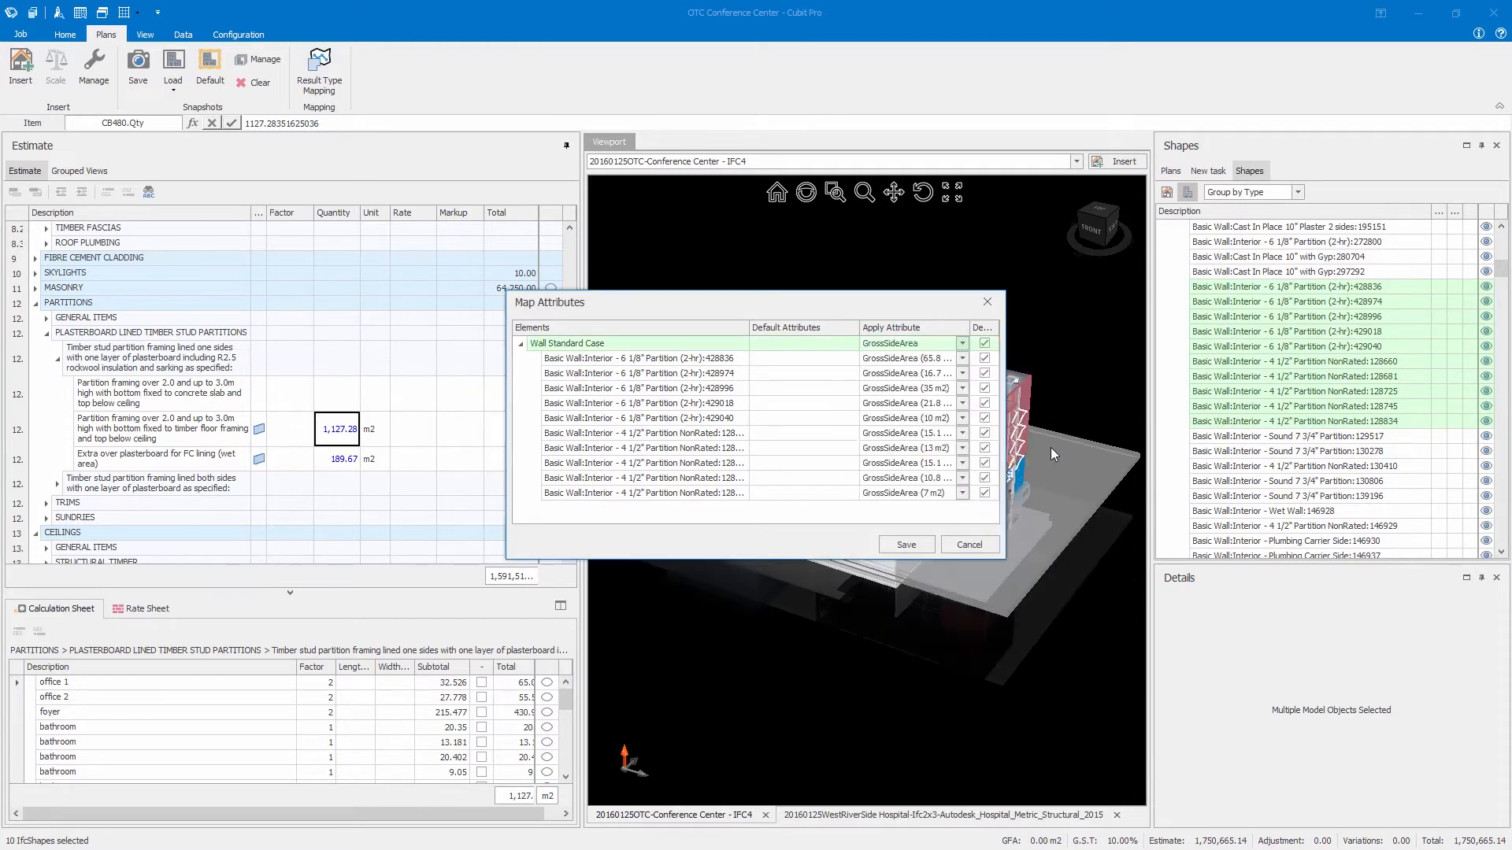
pyautogui.click(905, 544)
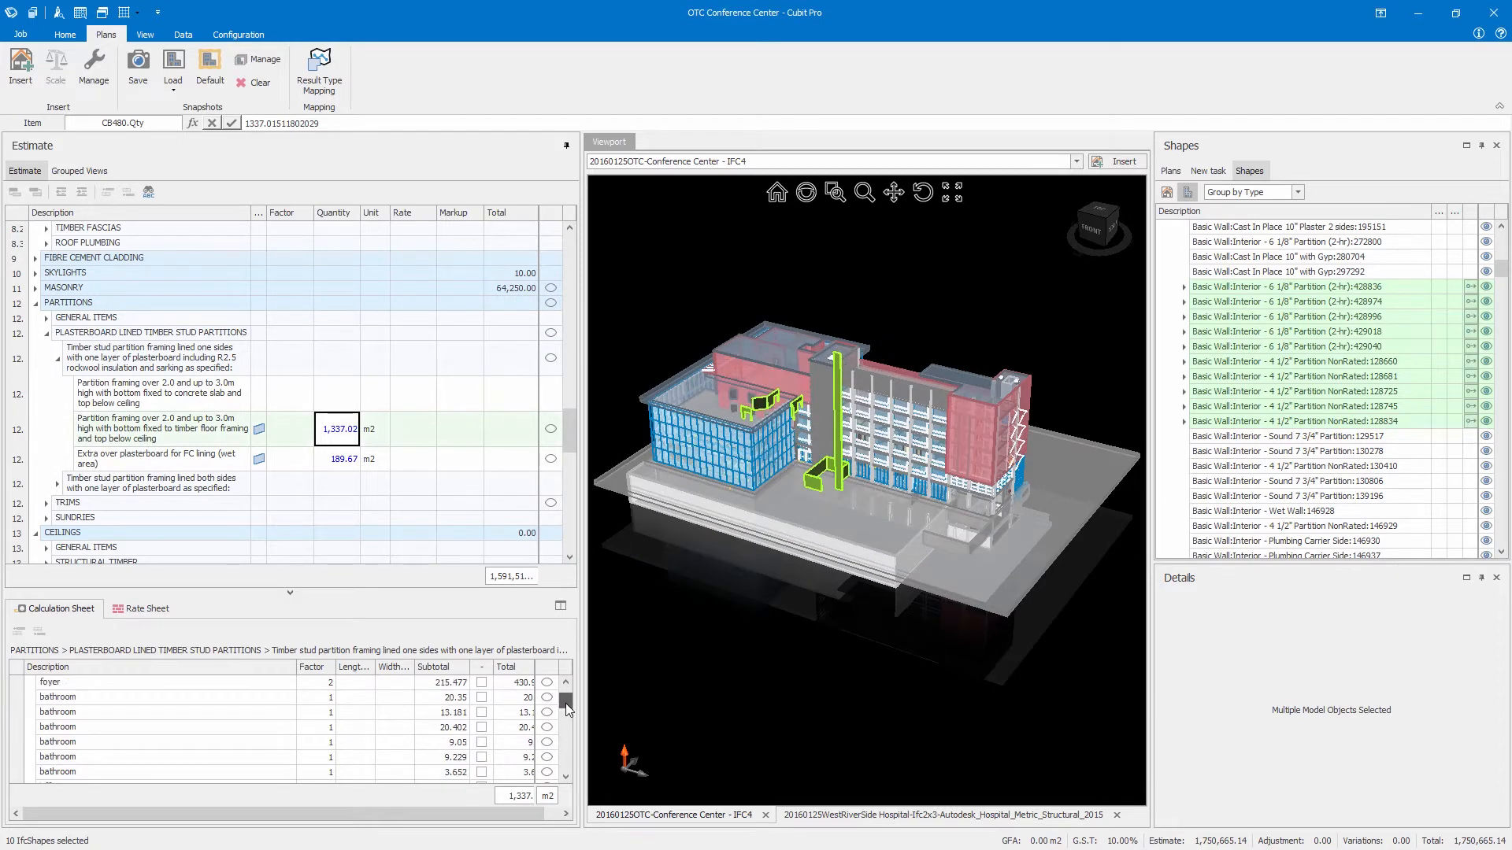
pyautogui.scroll(-3)
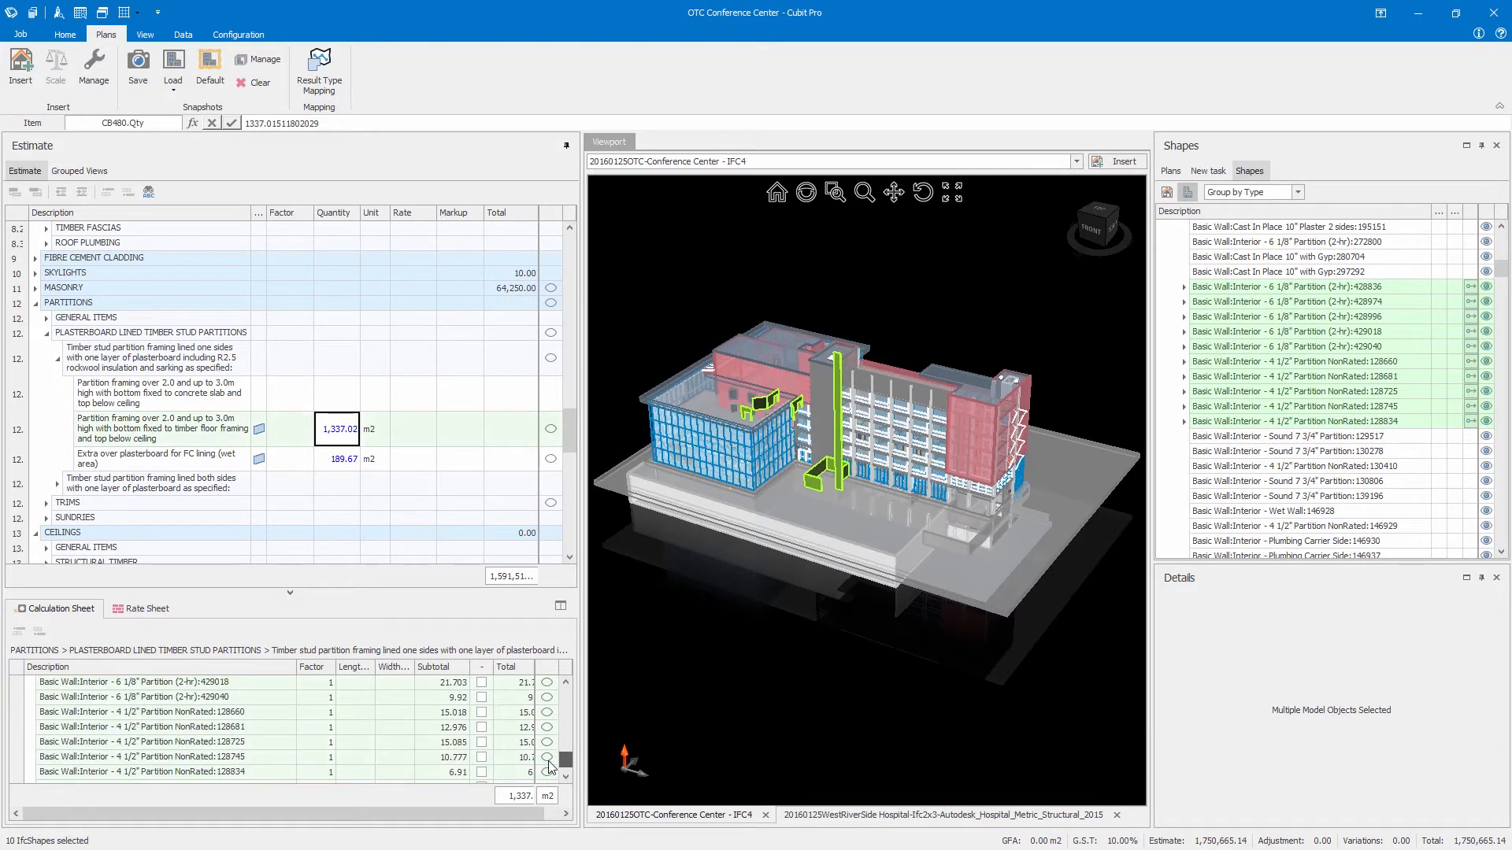
# Remove the mapped walls, move to the N25 concrete steps item, and select the stair flights.
pyautogui.click(1309, 421)
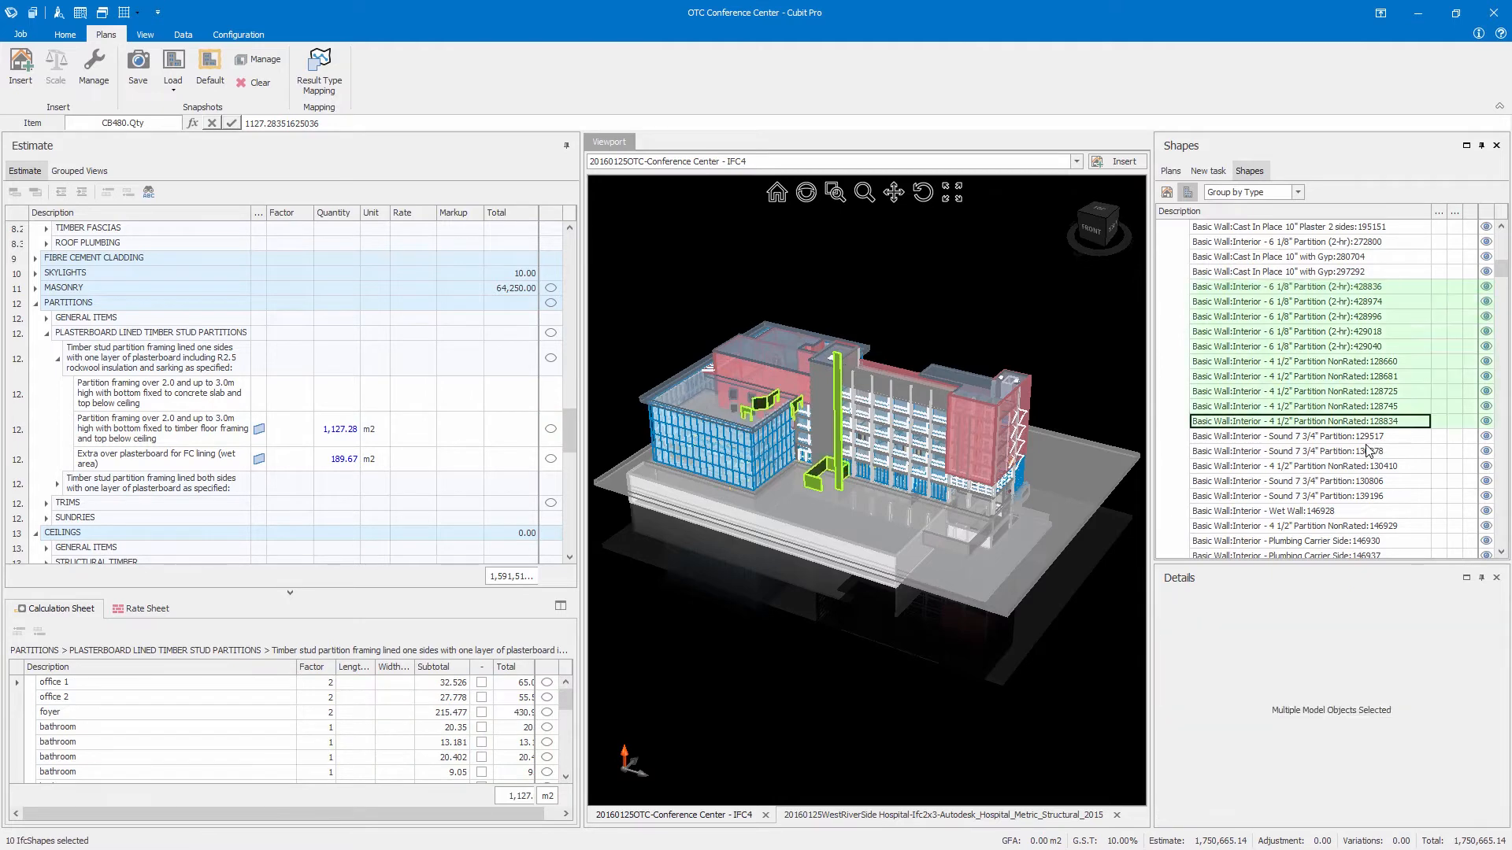
pyautogui.click(335, 429)
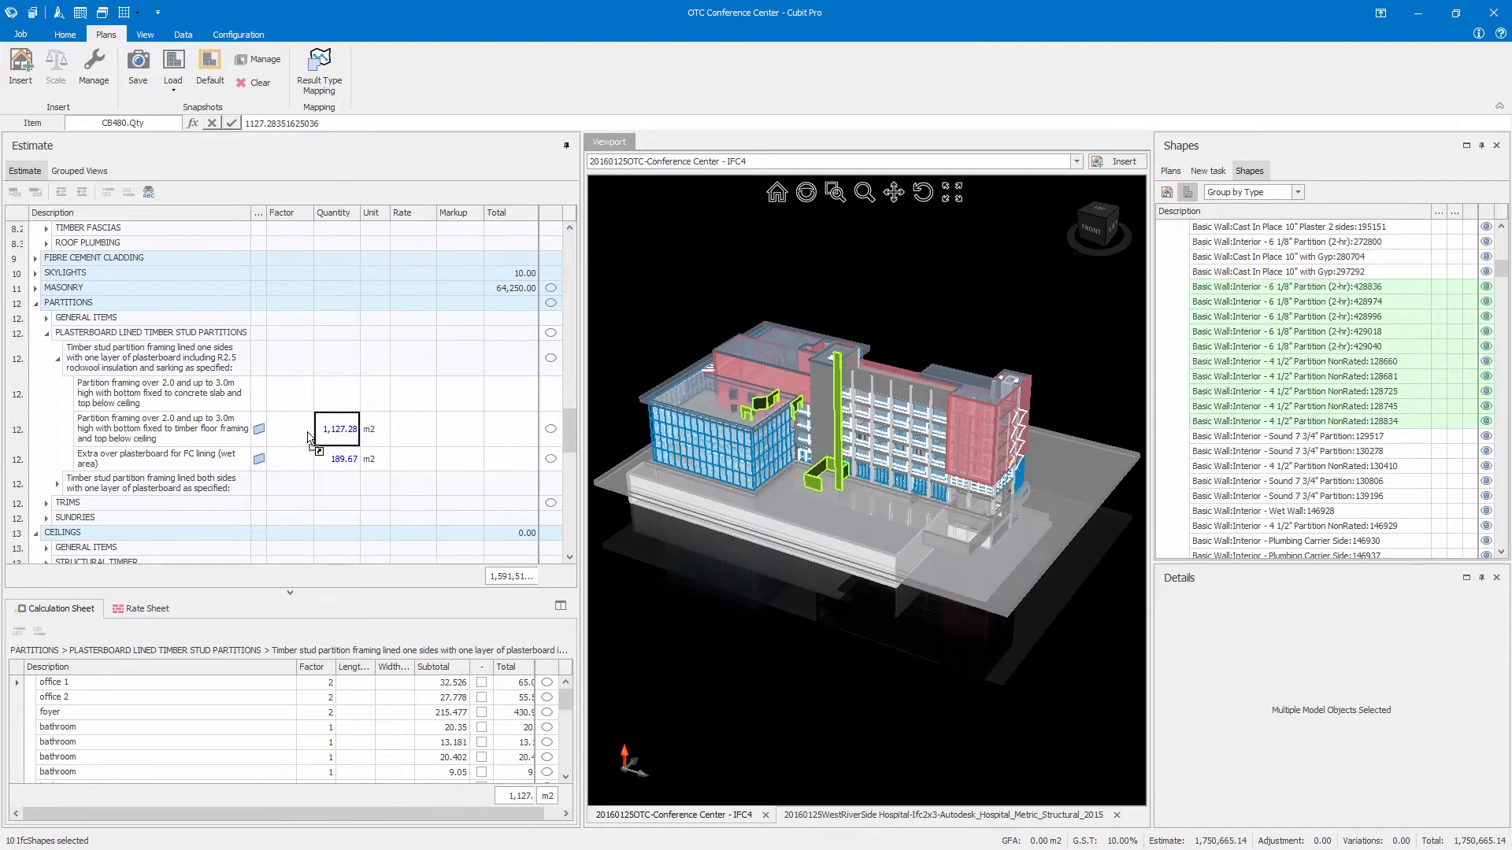
pyautogui.click(962, 342)
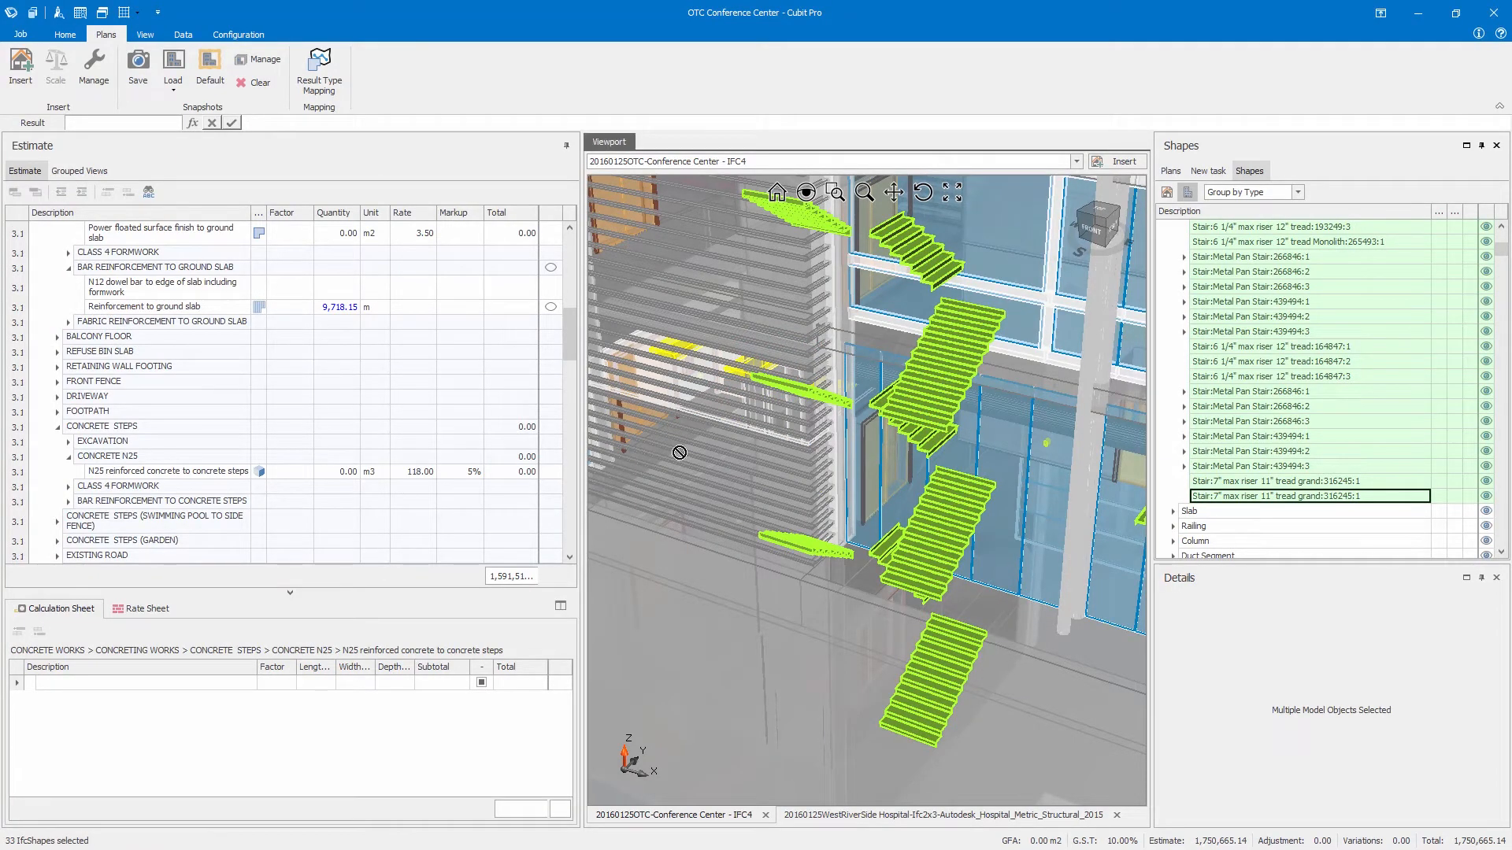
# Link the stair flights' volume to the N25 concrete steps quantity, giving 188.35 m3.
pyautogui.click(336, 472)
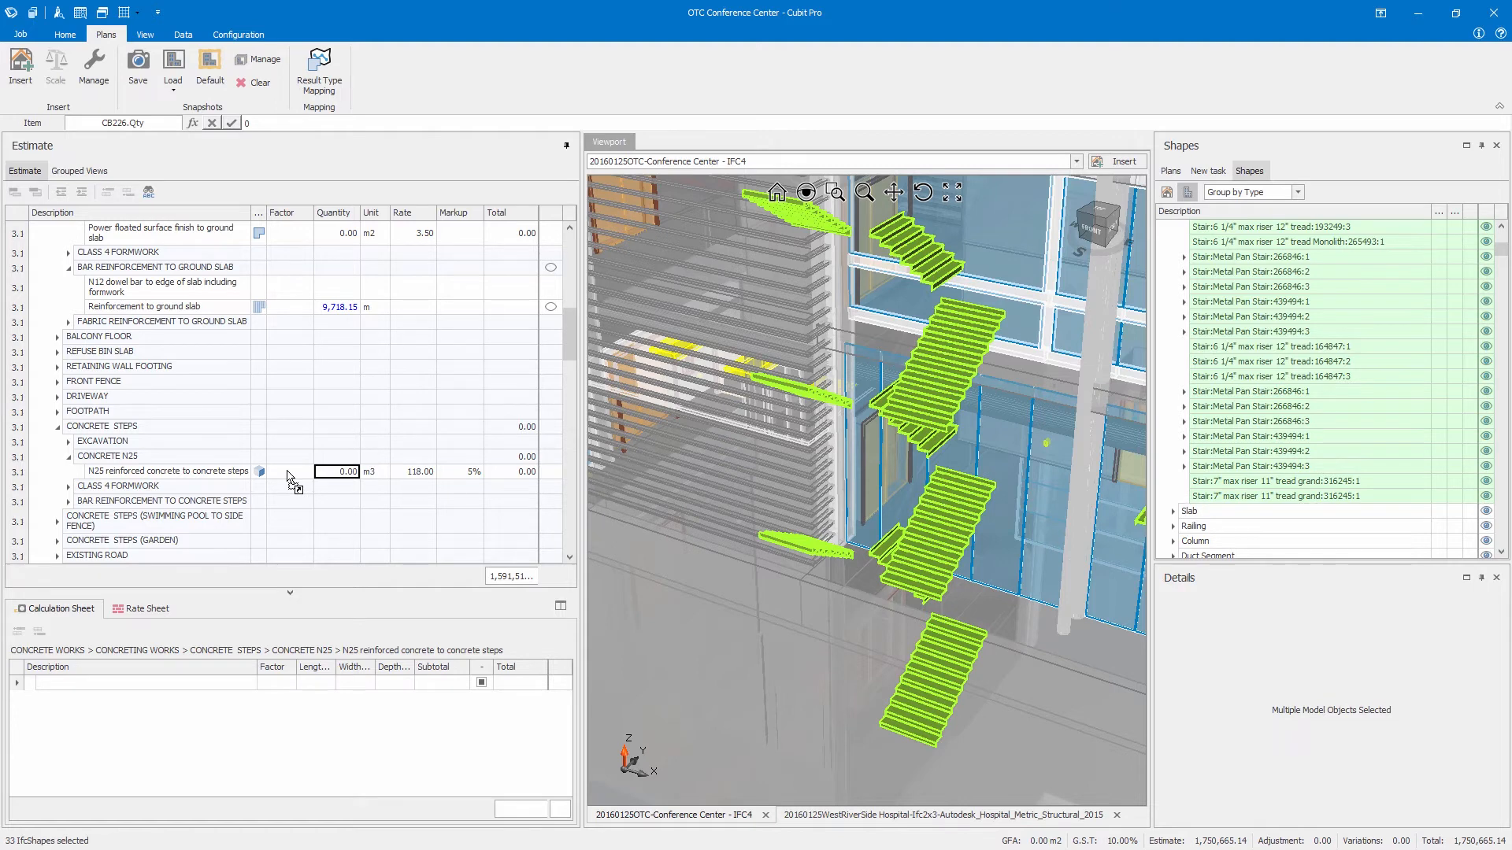
pyautogui.click(319, 63)
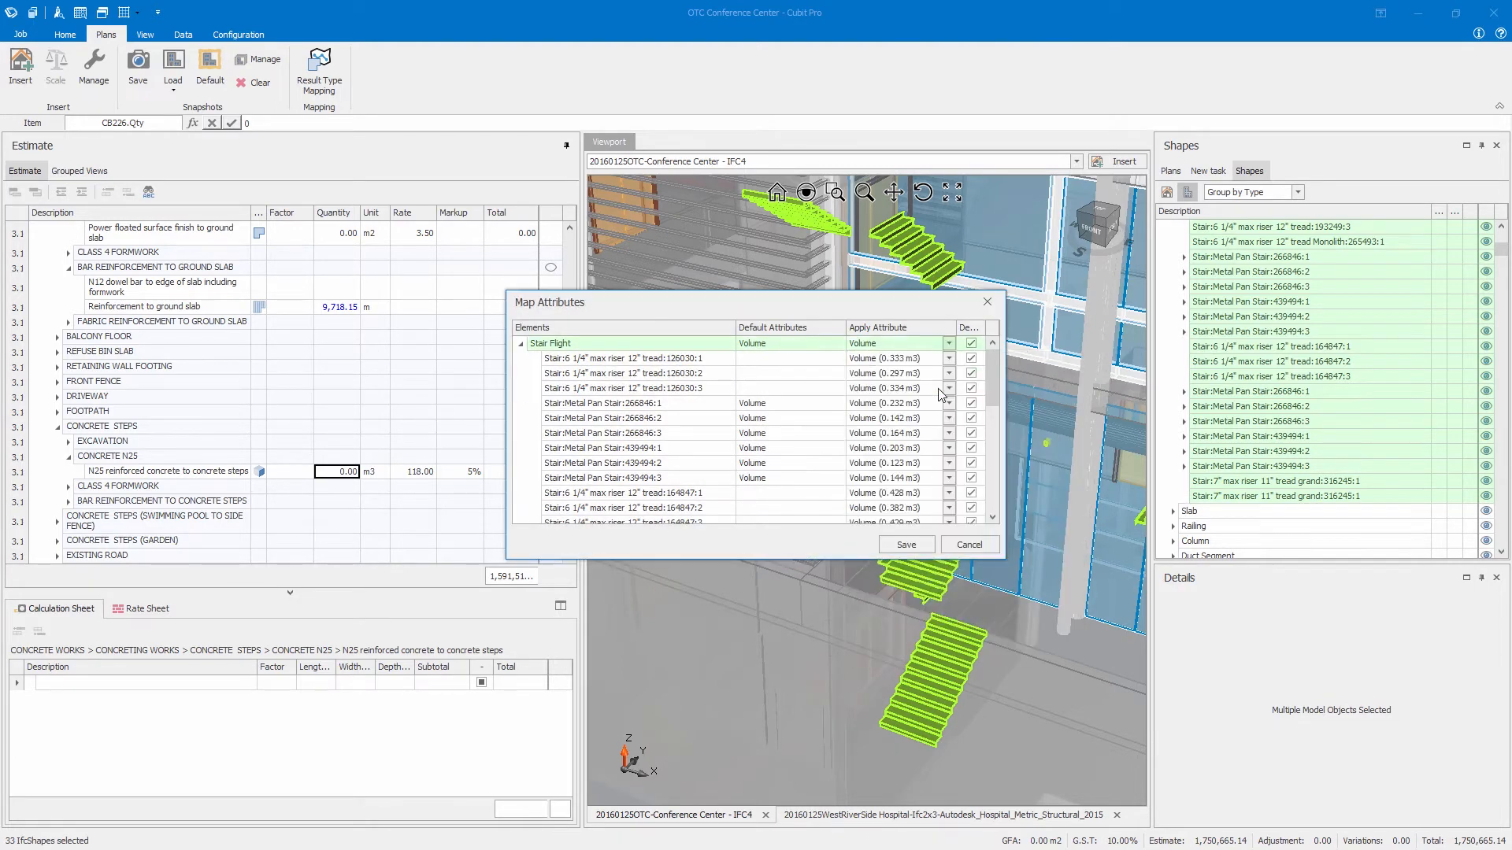
pyautogui.moveTo(902, 539)
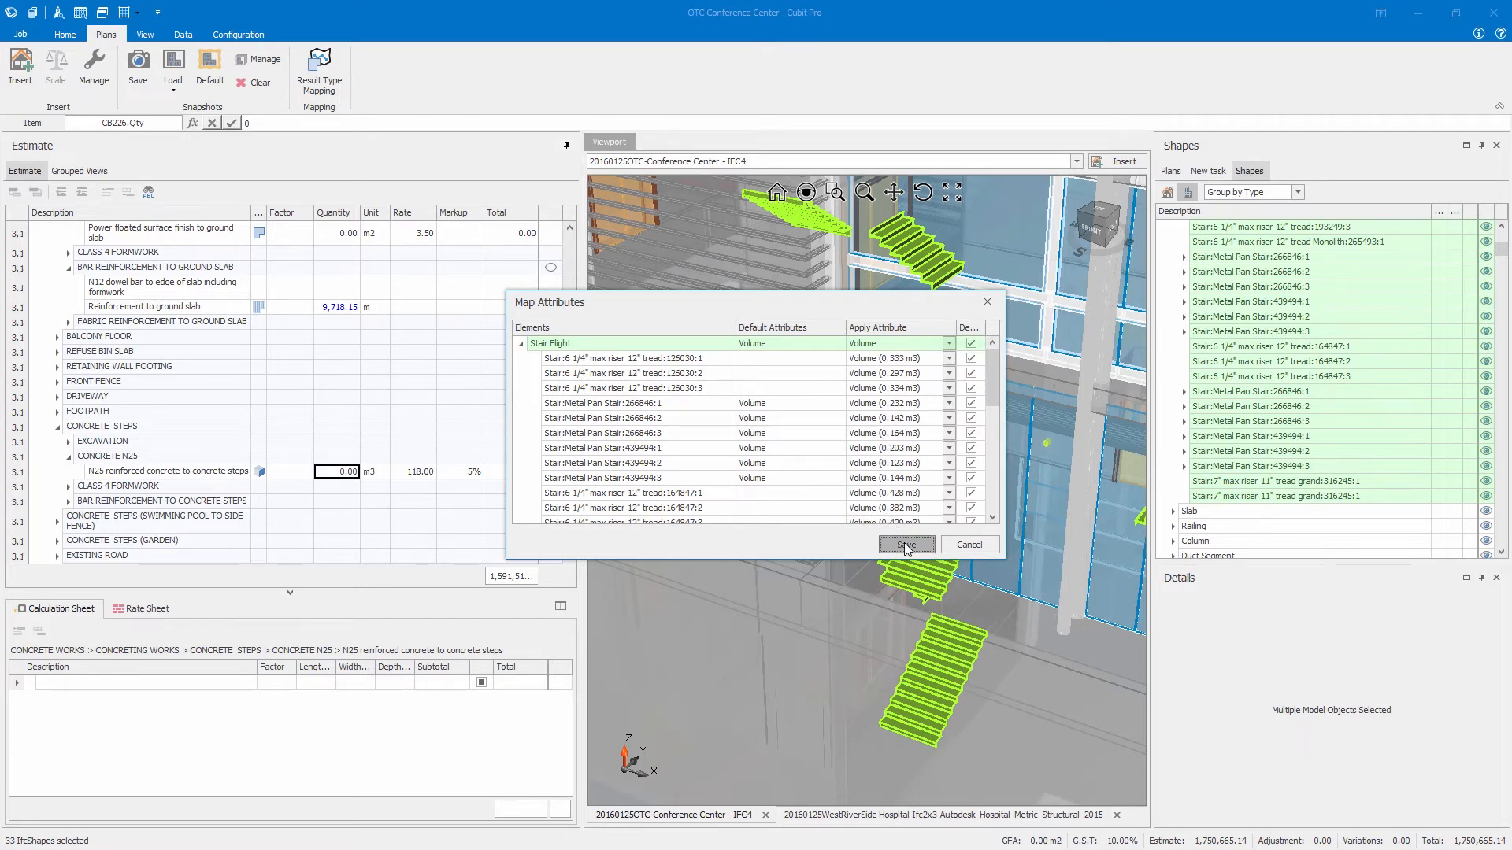
pyautogui.click(907, 544)
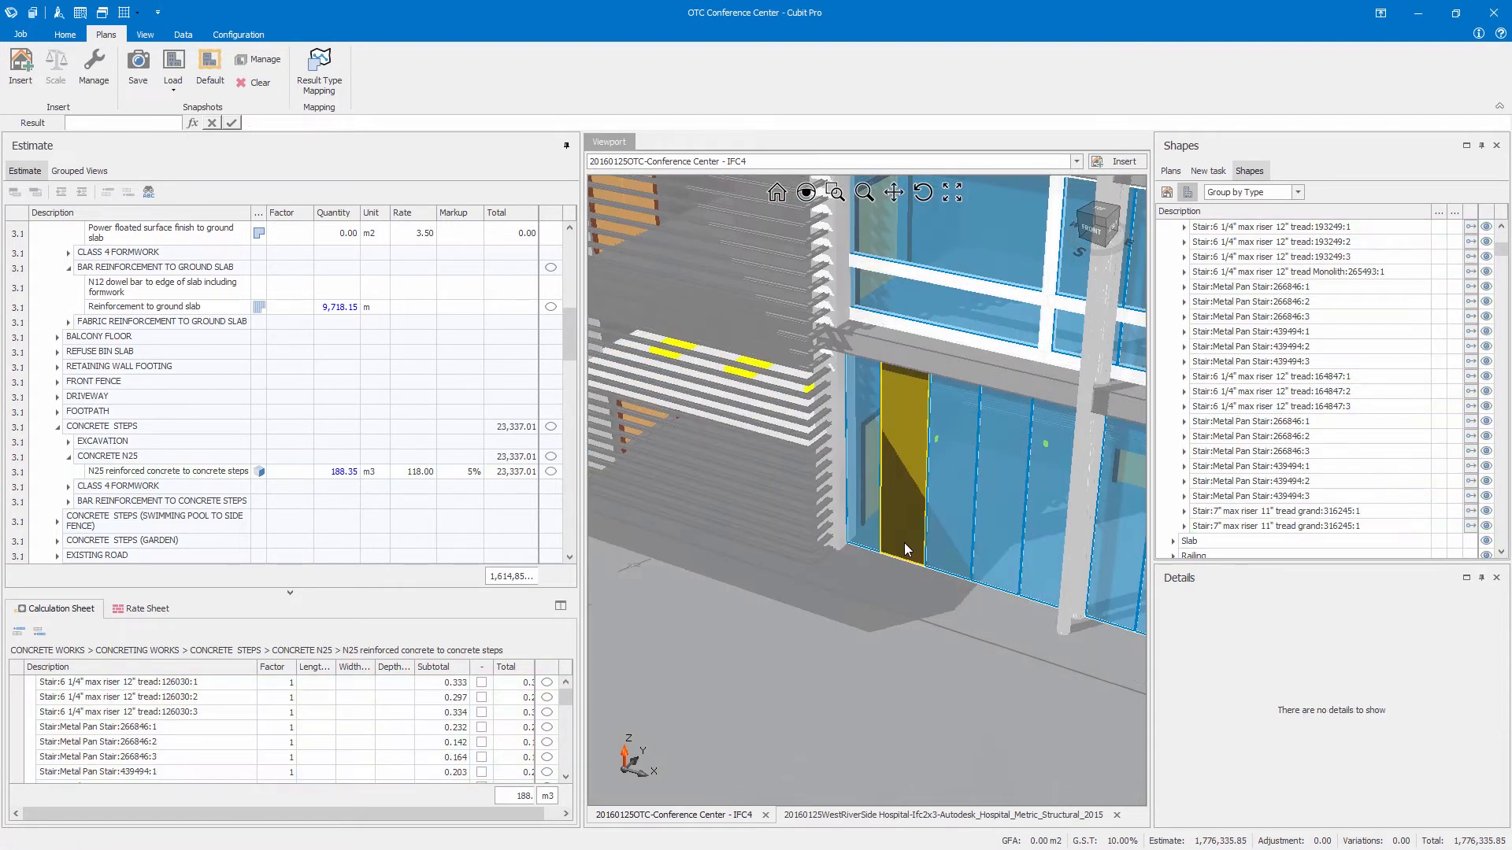
pyautogui.click(336, 472)
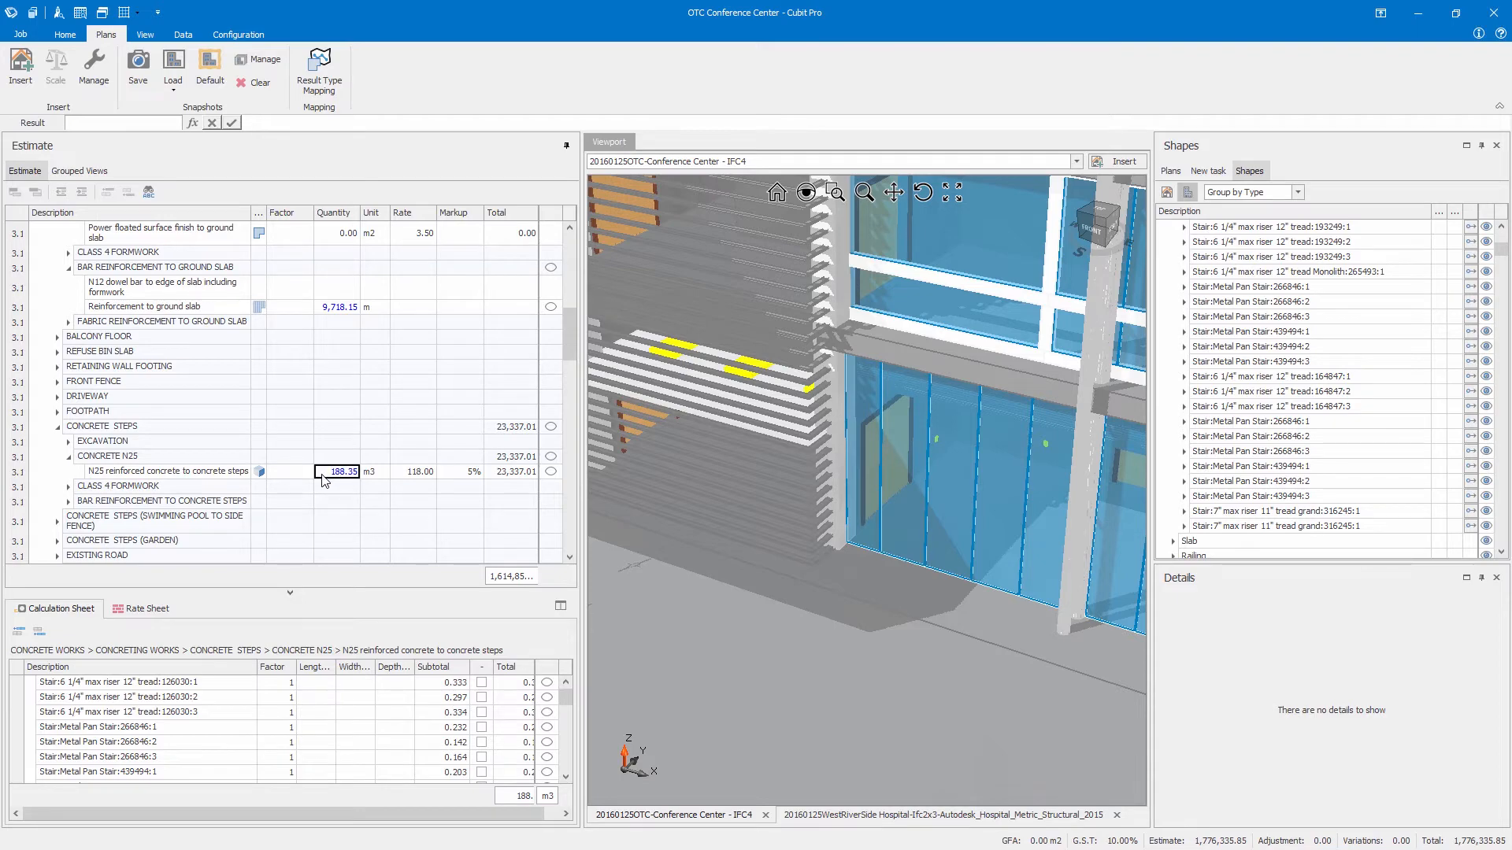
pyautogui.click(166, 471)
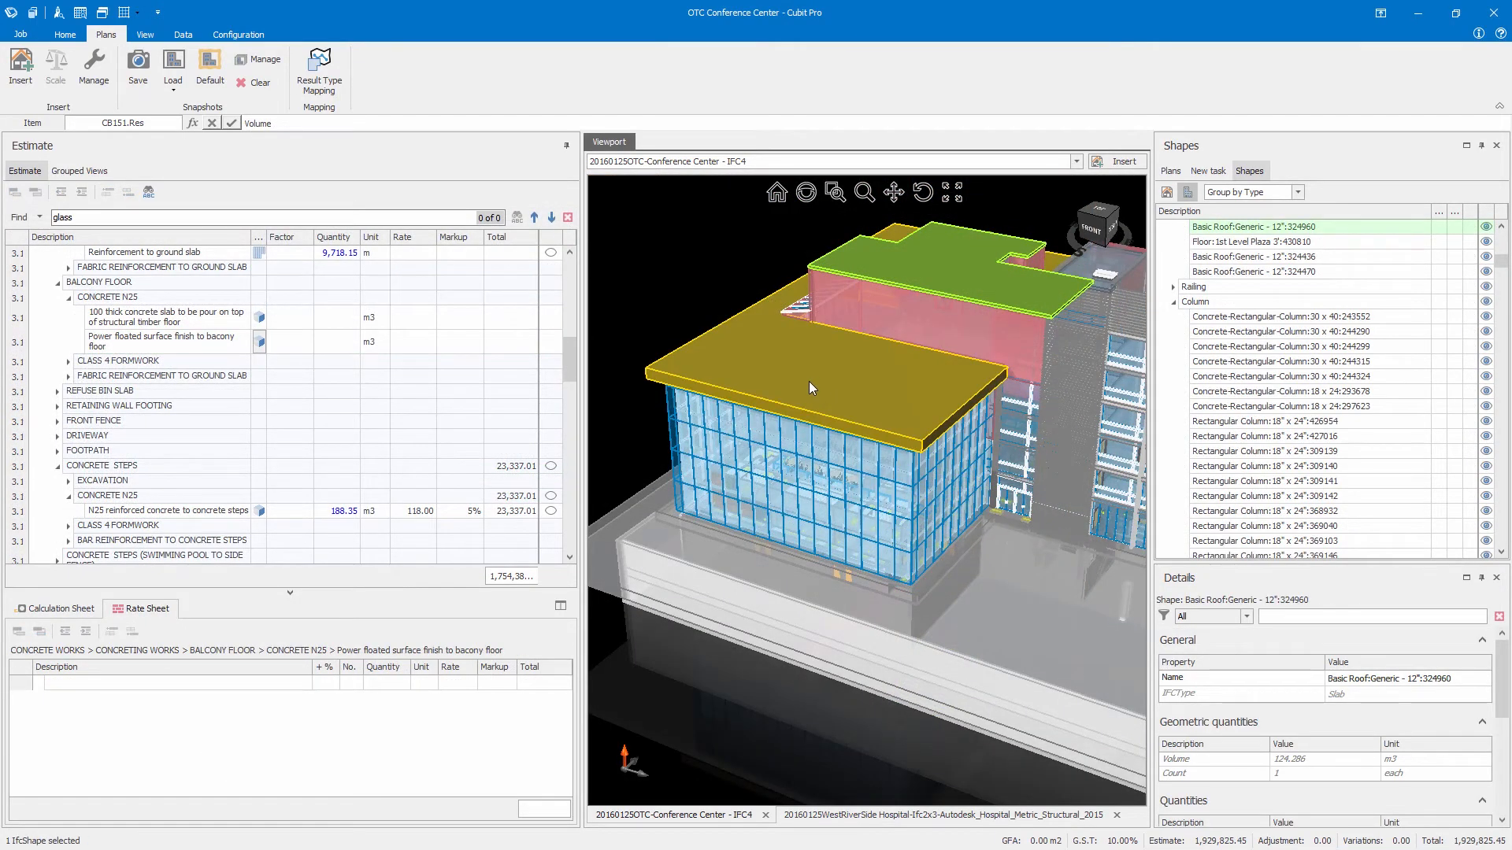
# Map both roof slabs into the balcony floor slab item (1,607.90 m3) and show doors.
pyautogui.click(811, 386)
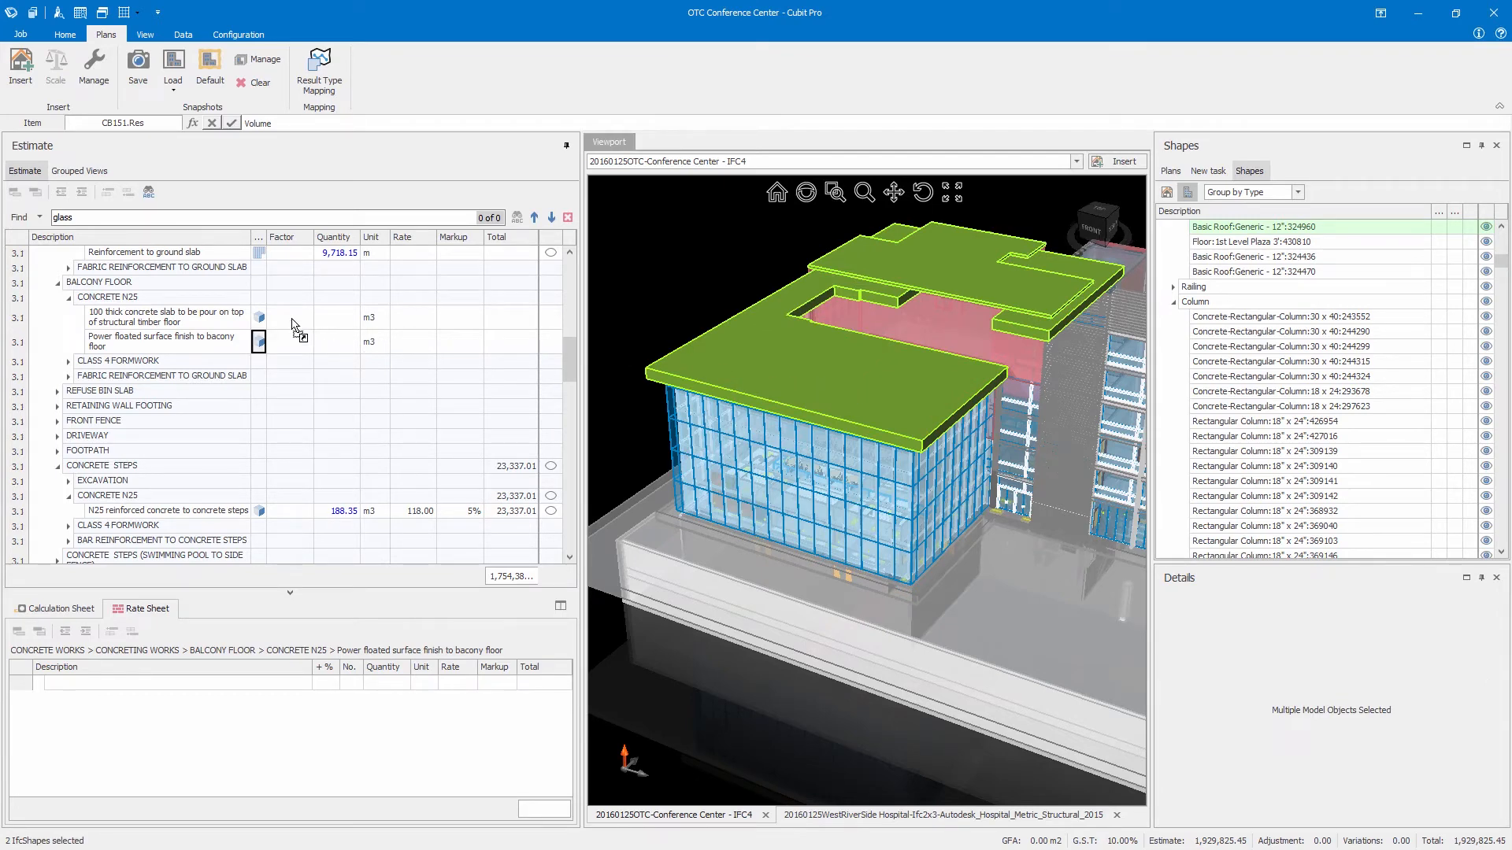
pyautogui.click(319, 67)
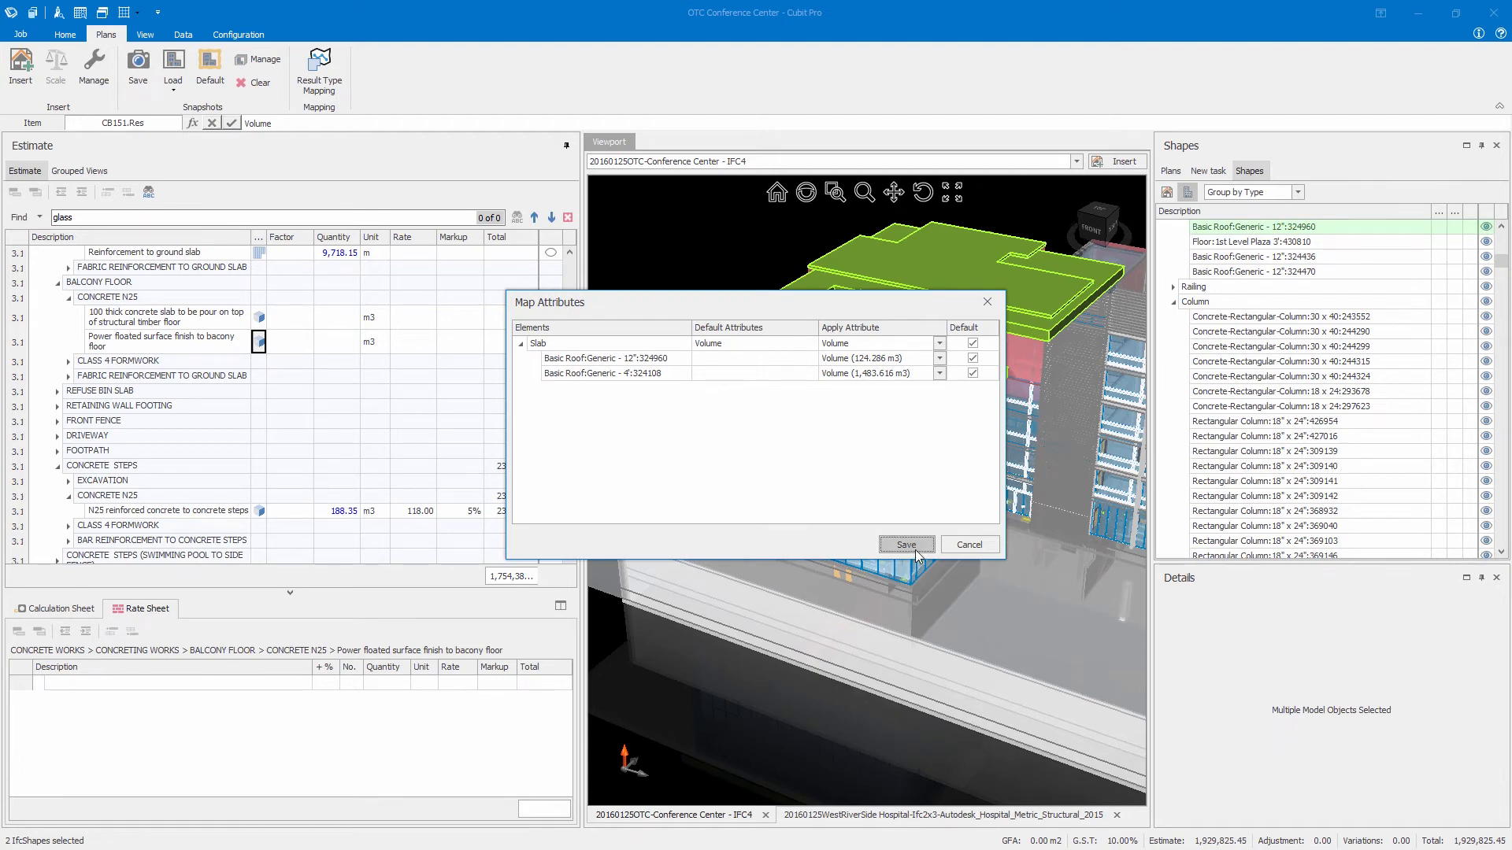
pyautogui.click(907, 545)
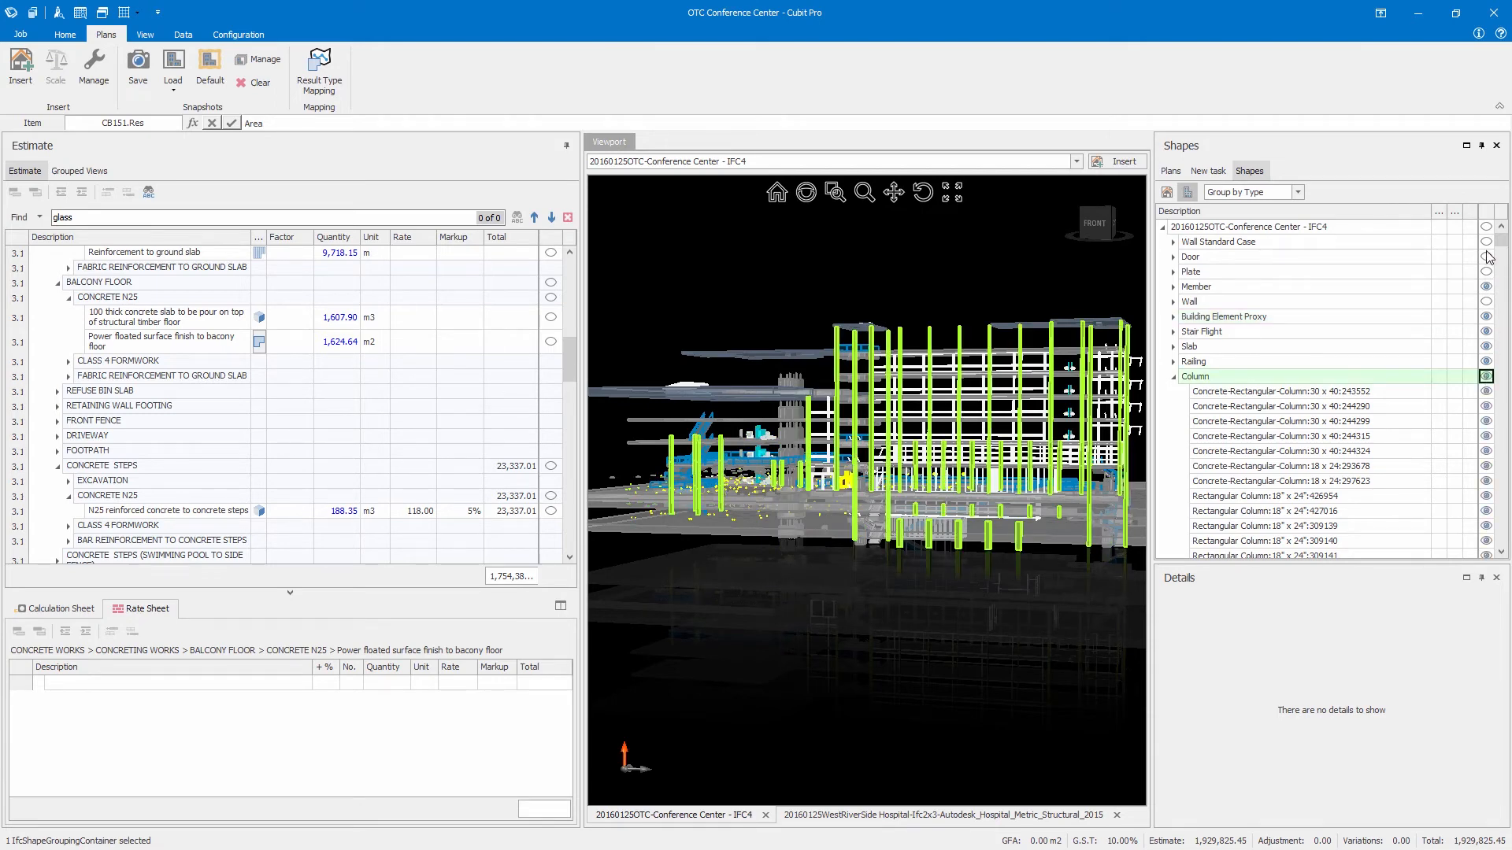
pyautogui.click(1191, 257)
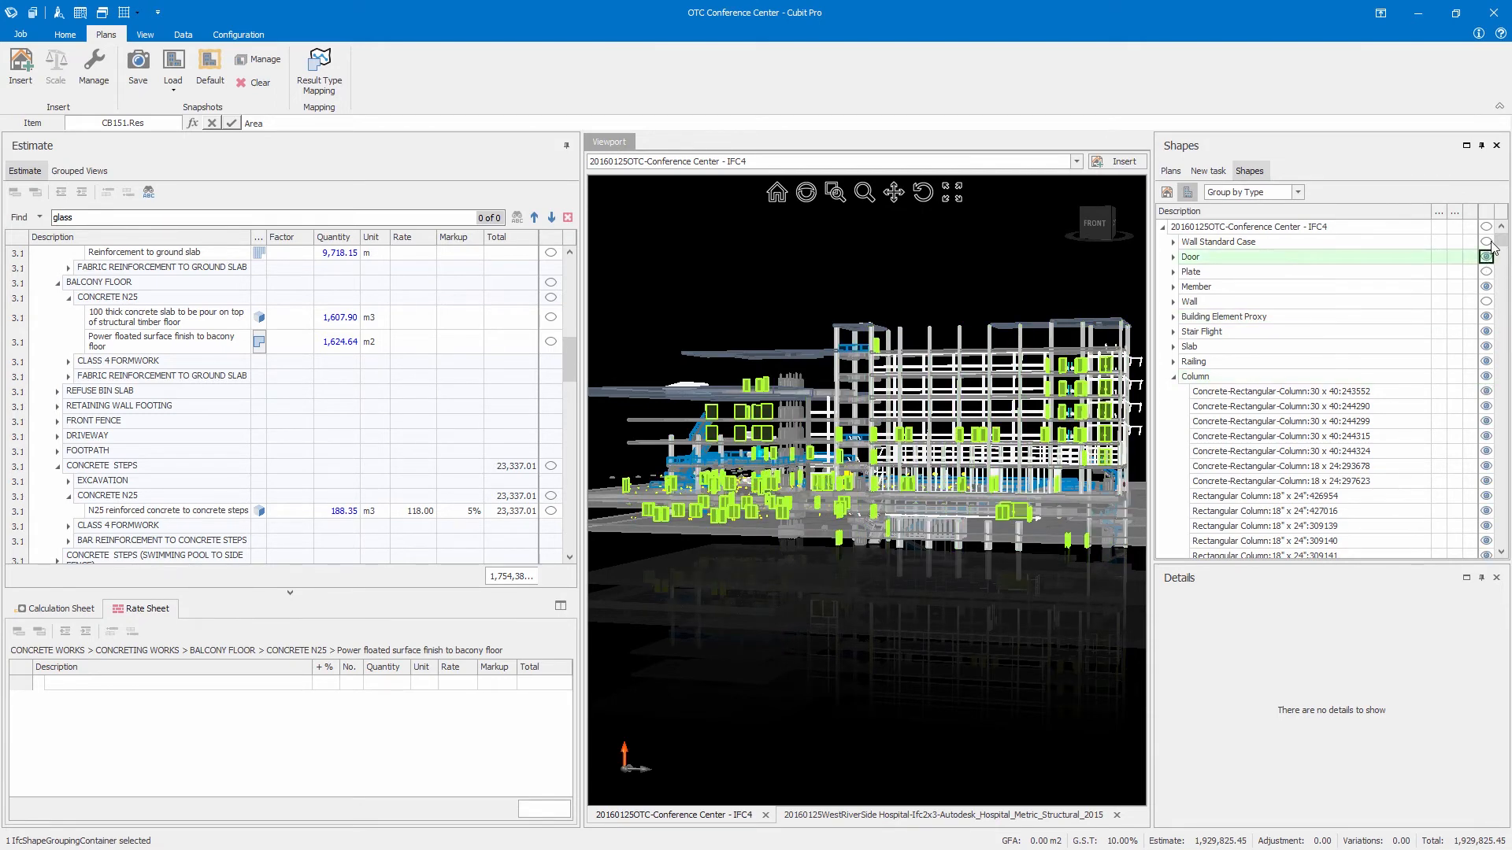